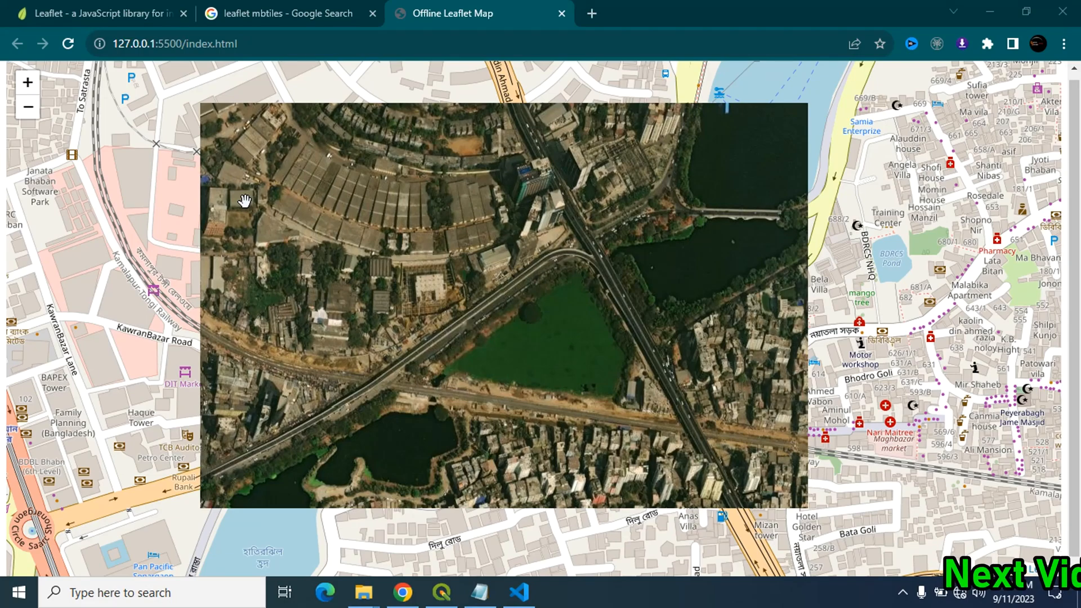
mouse_move(325, 305)
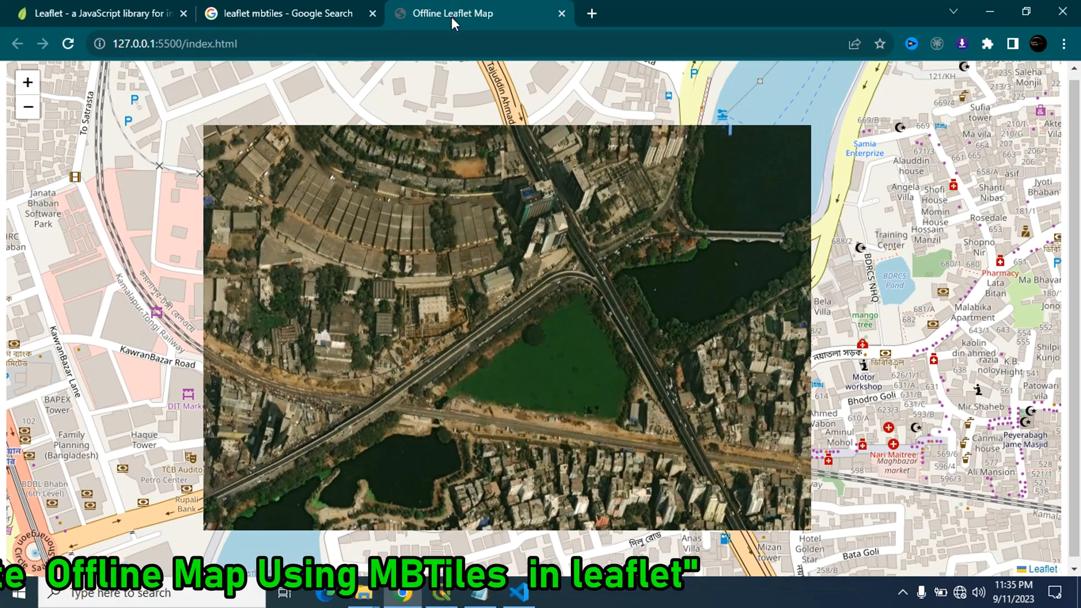
Switch to the QGIS project and copy the Google terrain tile URL from the notes
drag(448, 289, 523, 345)
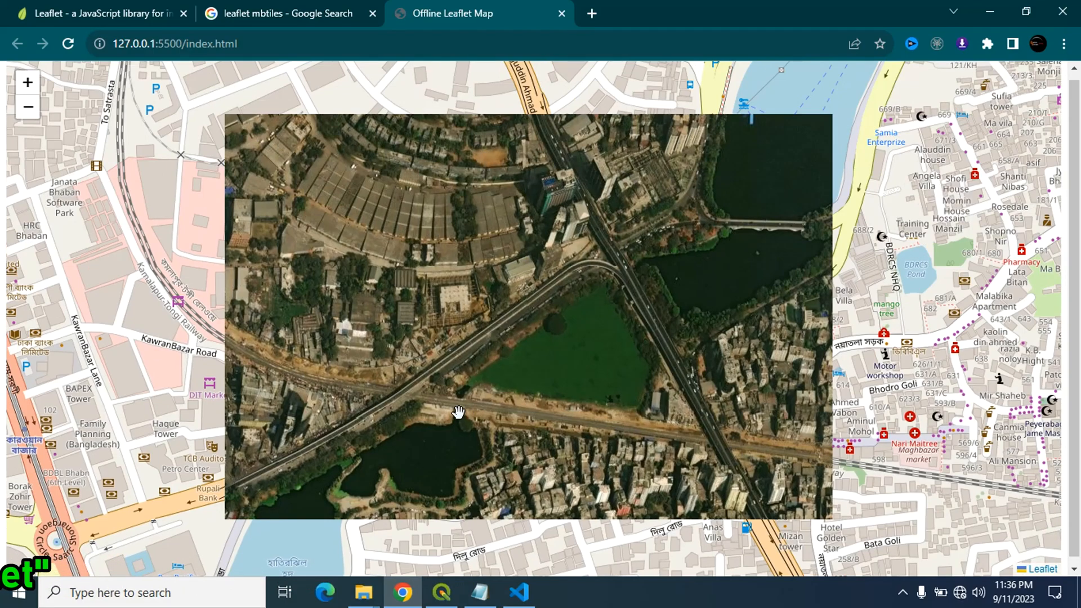
click(440, 592)
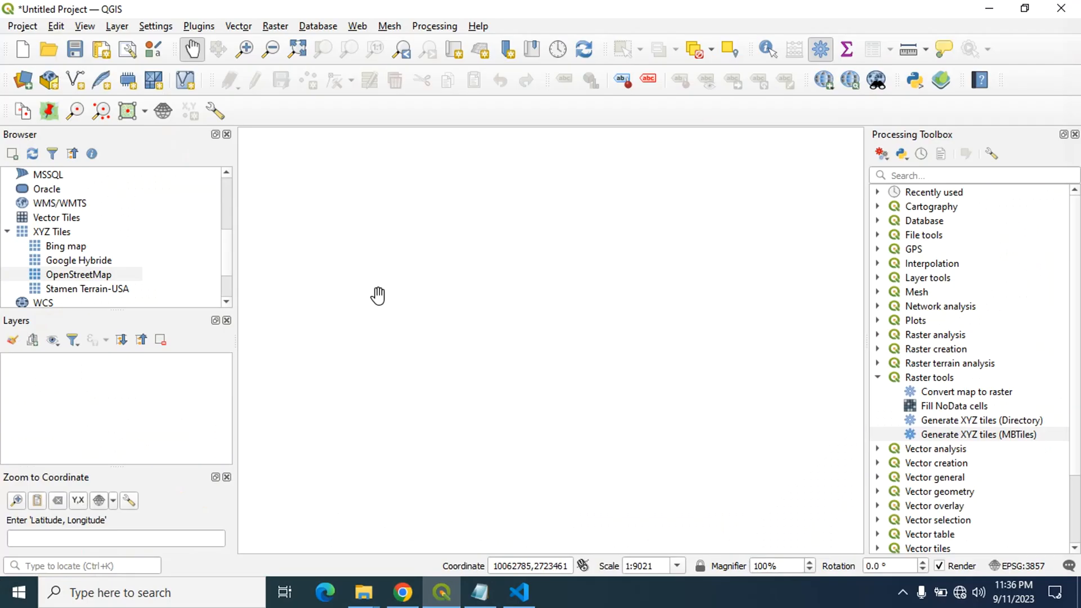
mouse_move(173, 36)
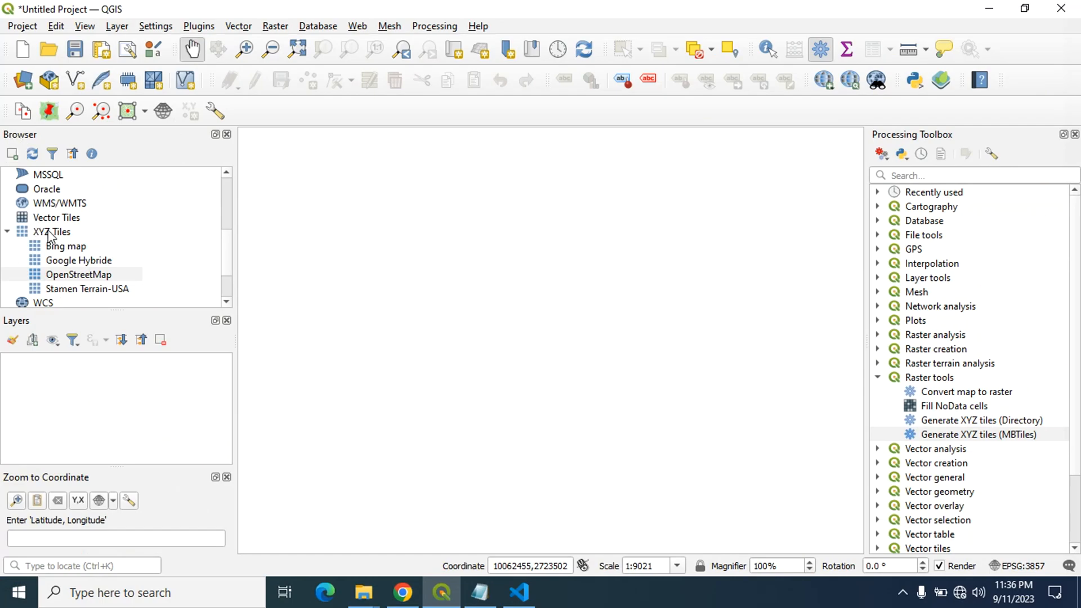
click(52, 232)
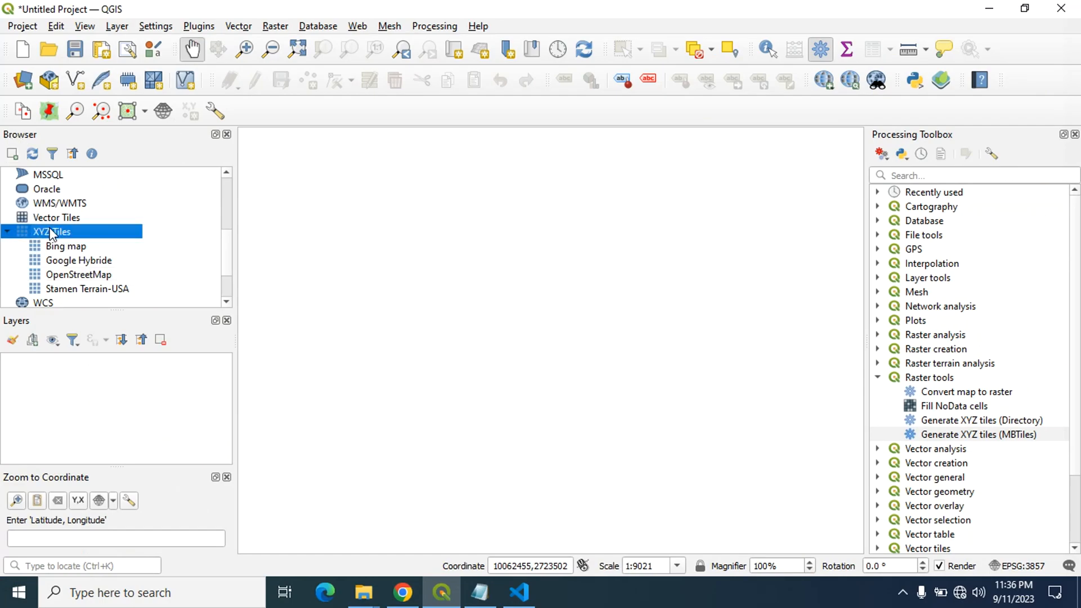
mouse_move(64, 300)
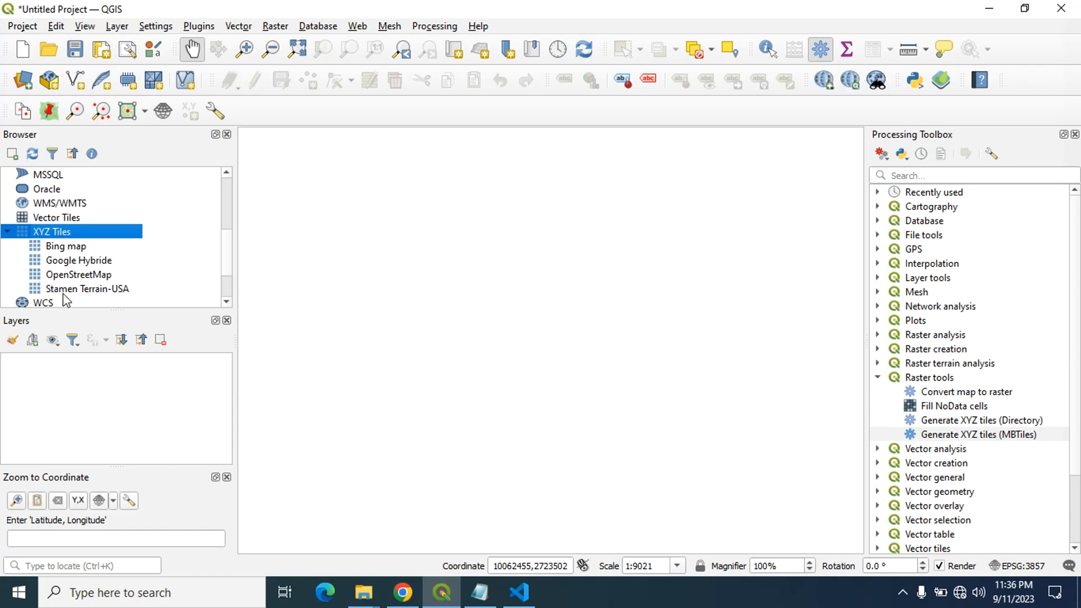
mouse_move(81, 280)
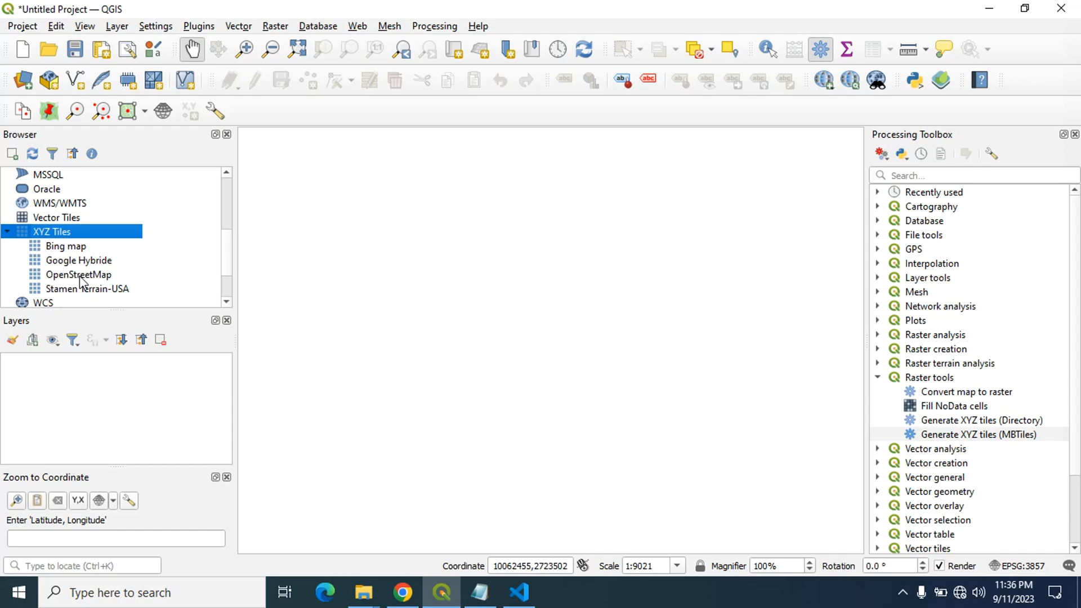
right_click(51, 230)
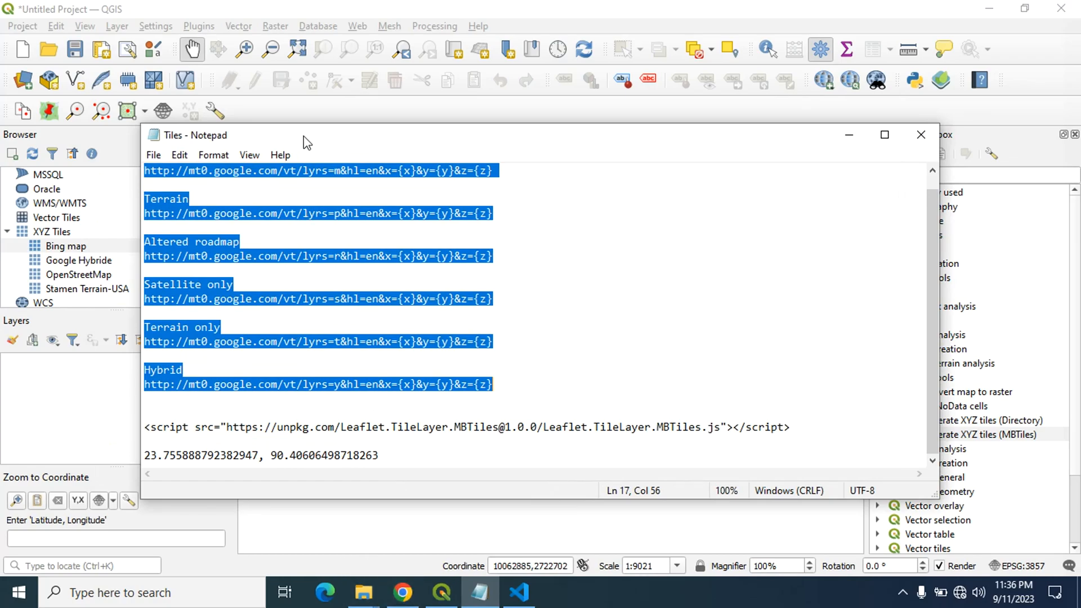
mouse_move(69, 172)
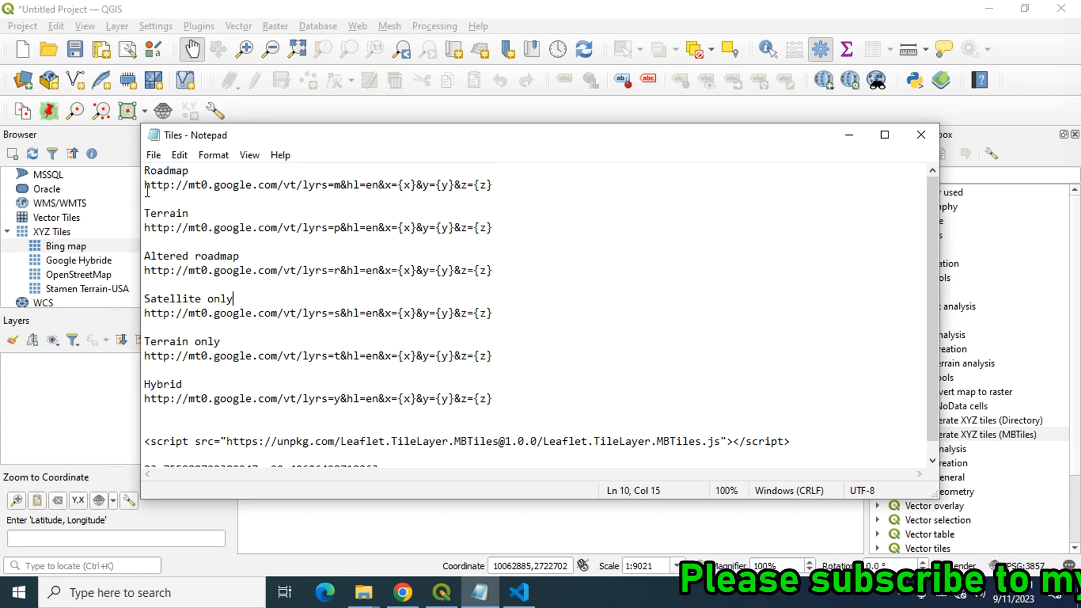
click(155, 228)
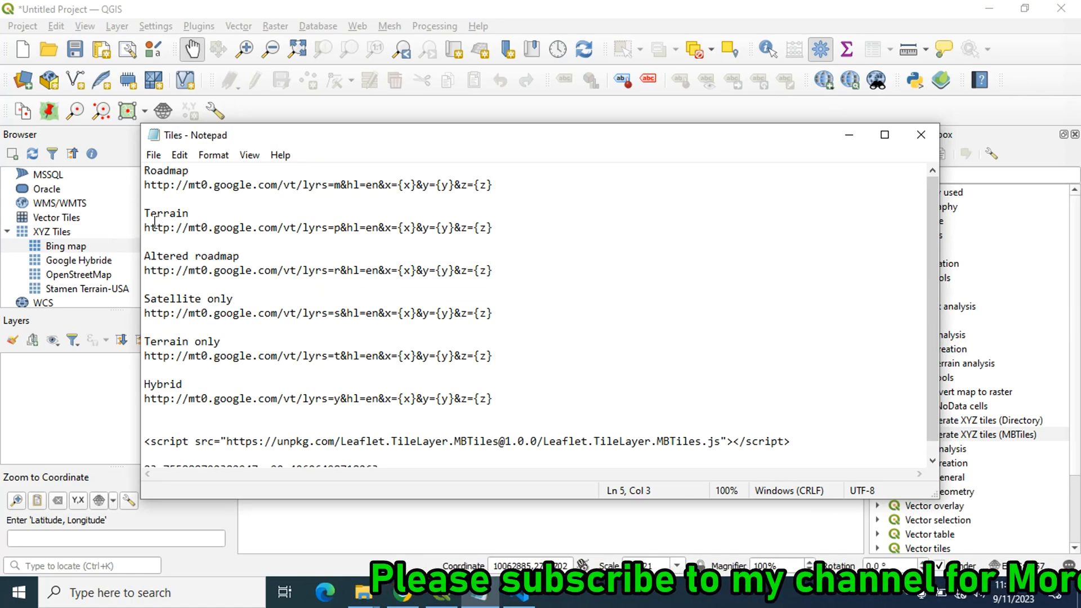
triple_click(317, 228)
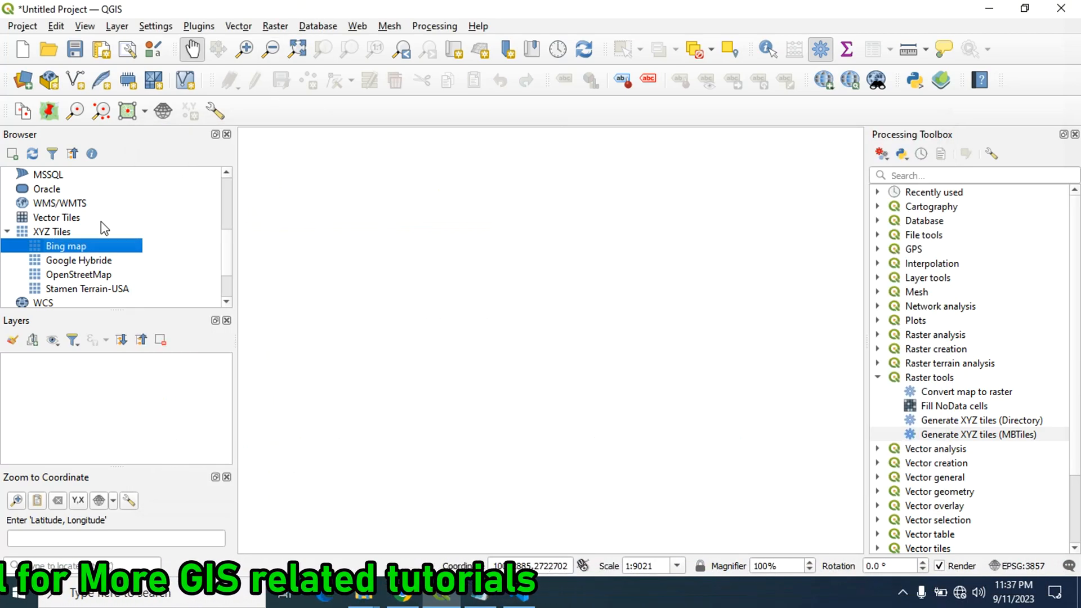
click(52, 230)
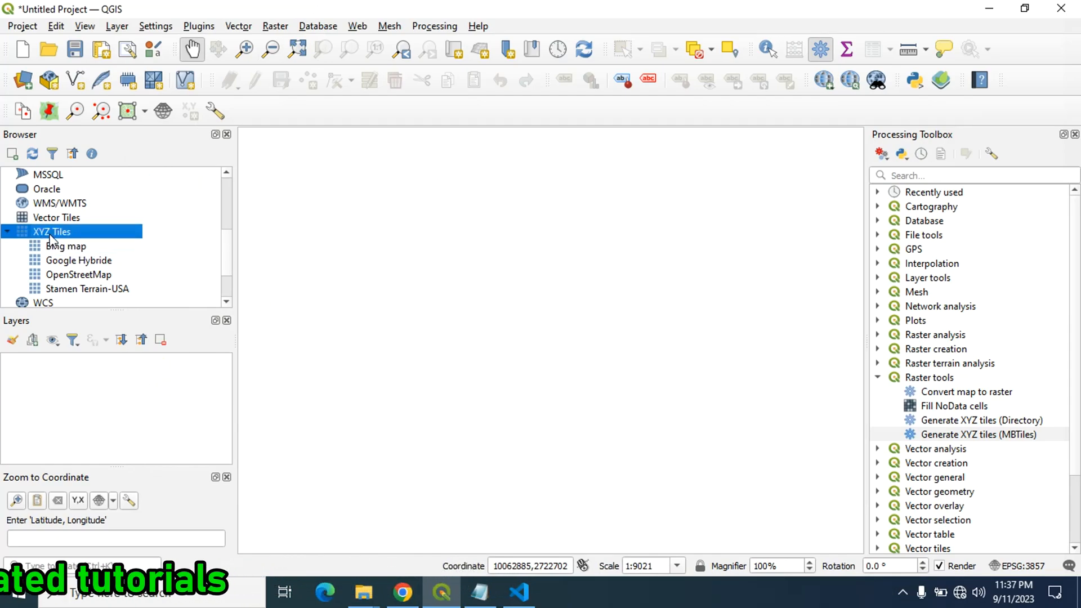
right_click(52, 231)
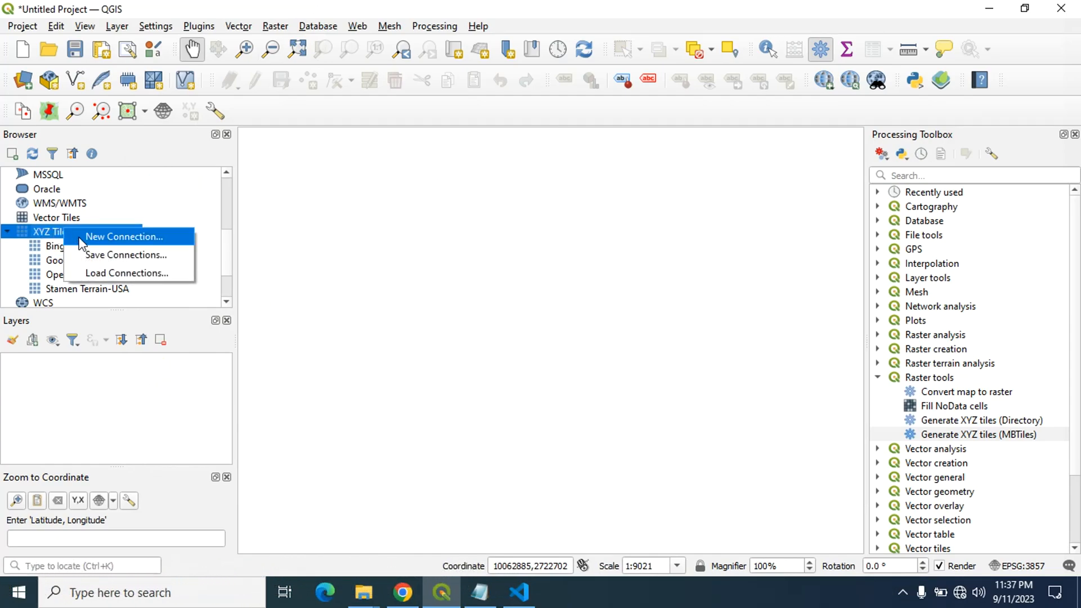
click(123, 237)
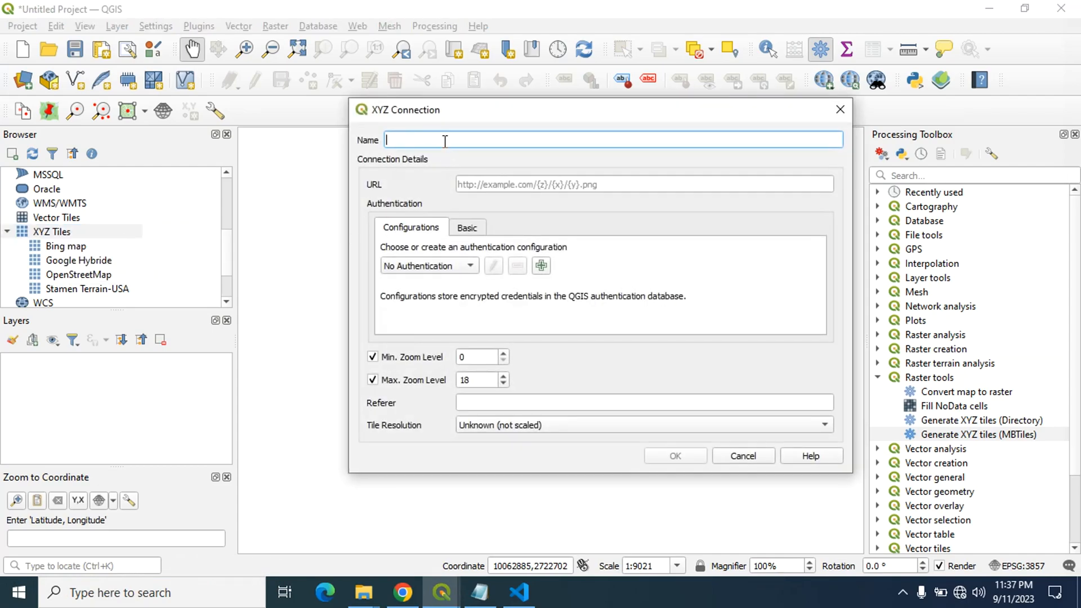
text(Terrain)
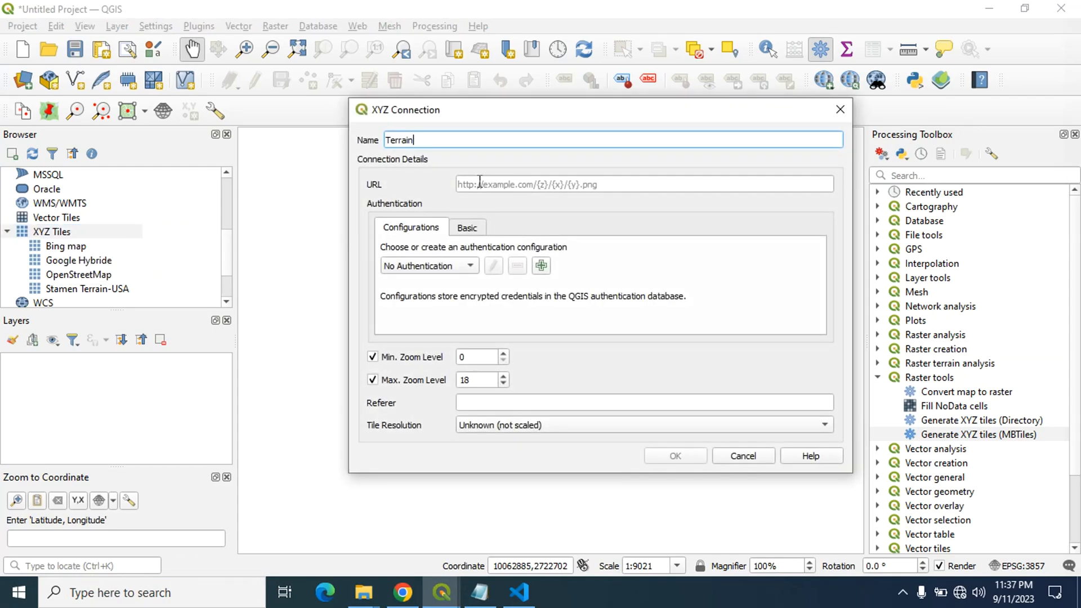
click(644, 184)
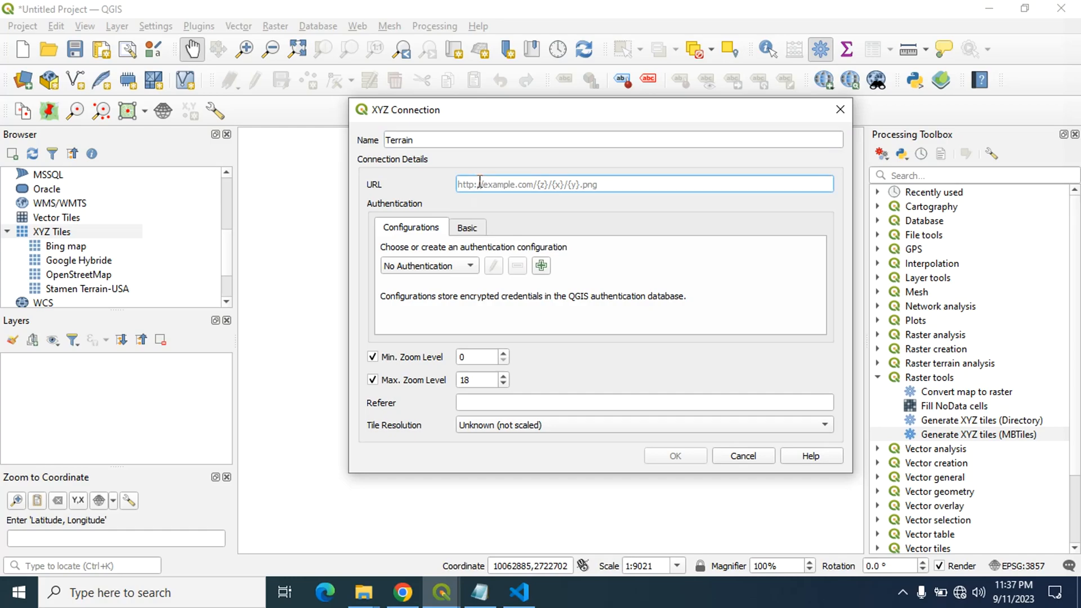
text(http://mt0.google.com/vt/lyrs=p&hl=en&x={x}&y={y}&z={z})
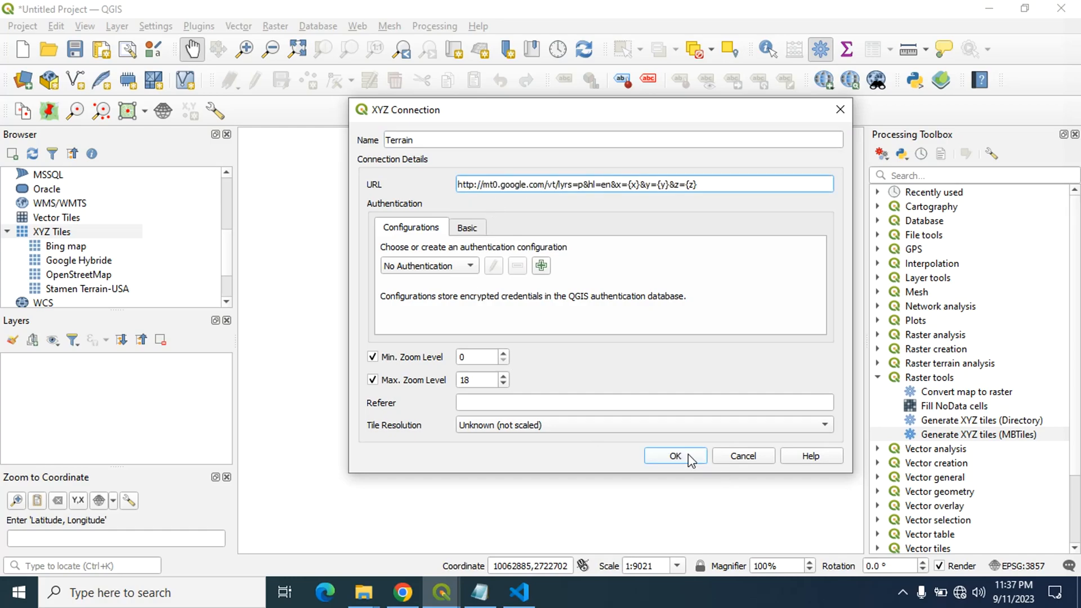
click(675, 456)
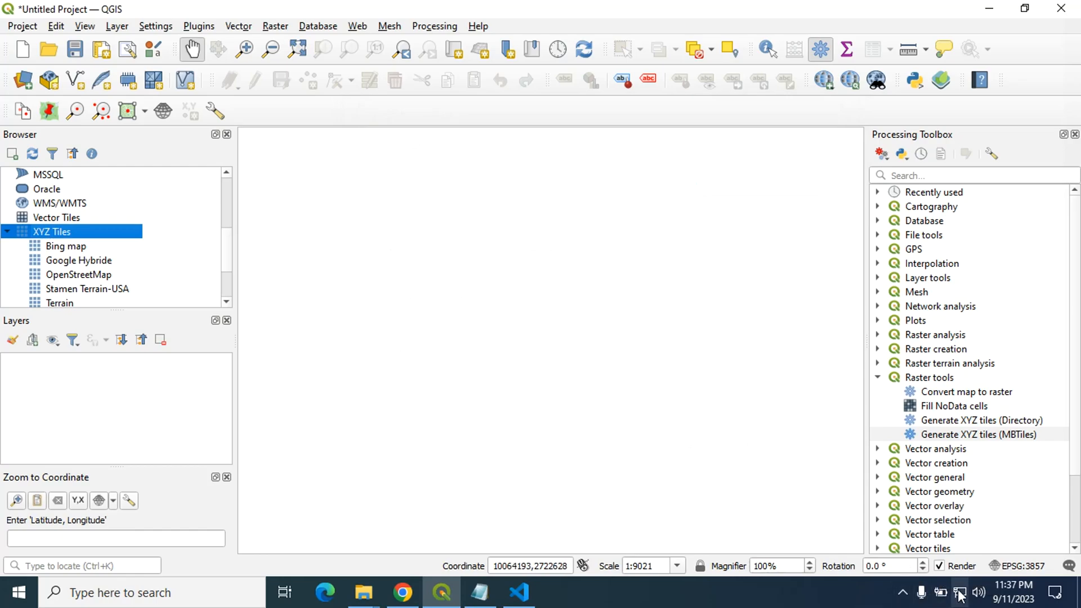
Add the new Terrain tiles to the map as a layer
scroll(down, 3)
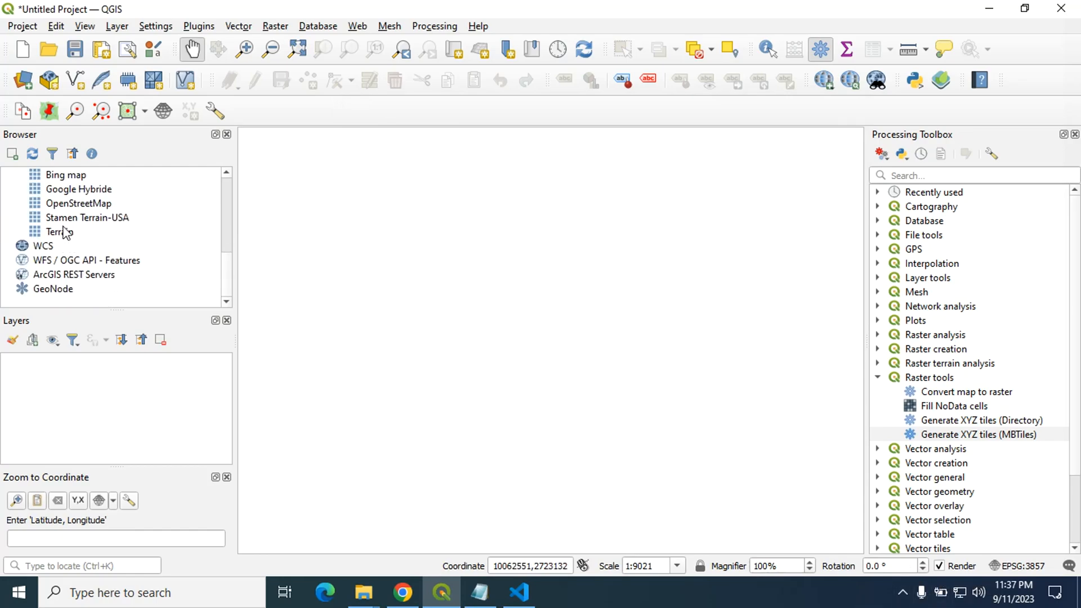
double_click(58, 232)
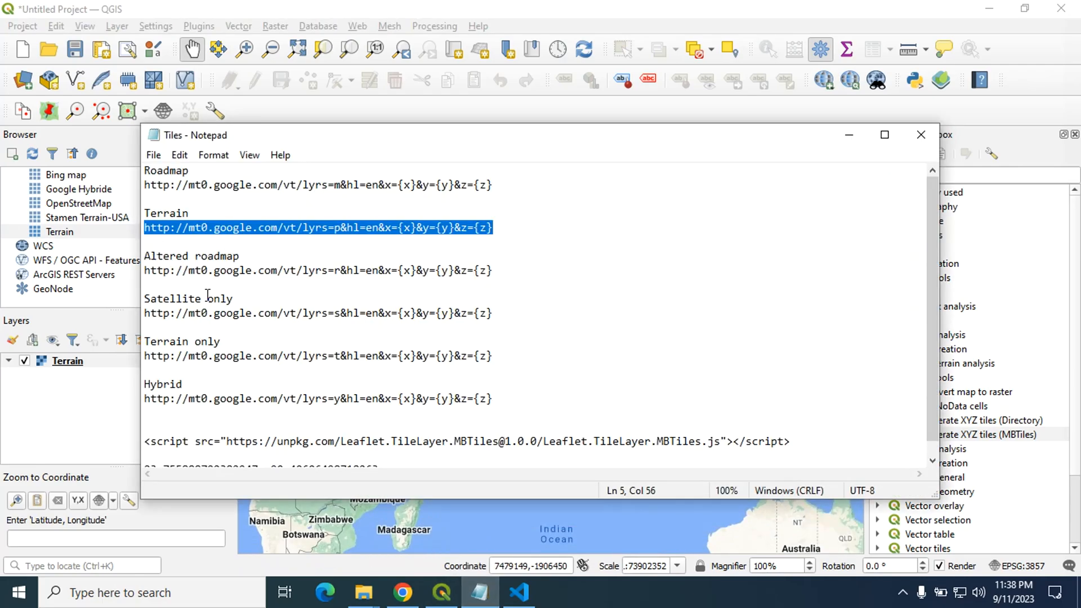
scroll(up, 3)
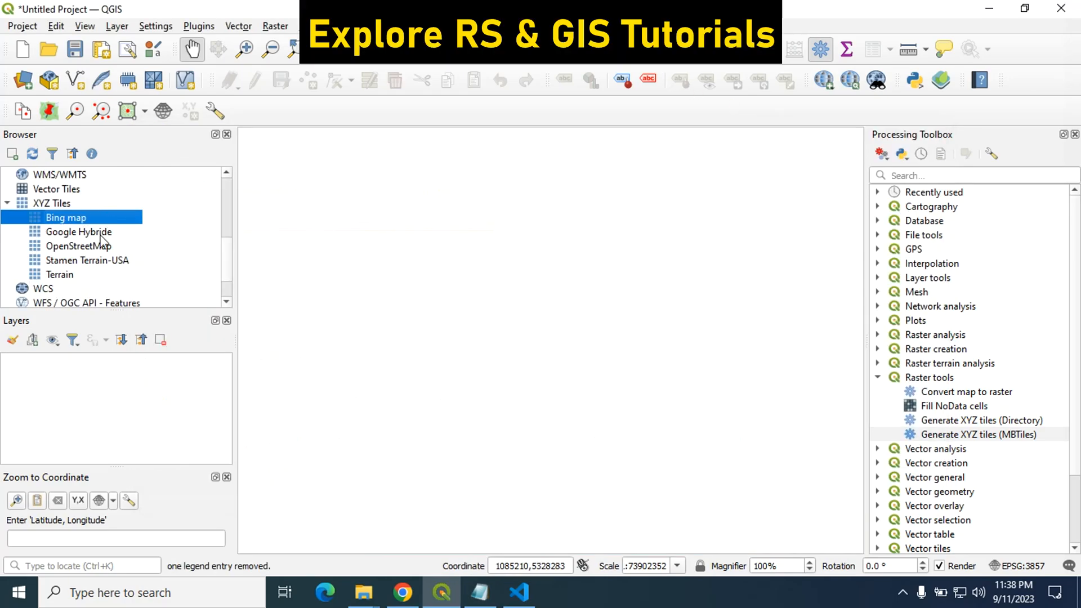
Add the Bing map layer and zoom to coordinates 23.755888792382947, 90.40606498718263
double_click(67, 217)
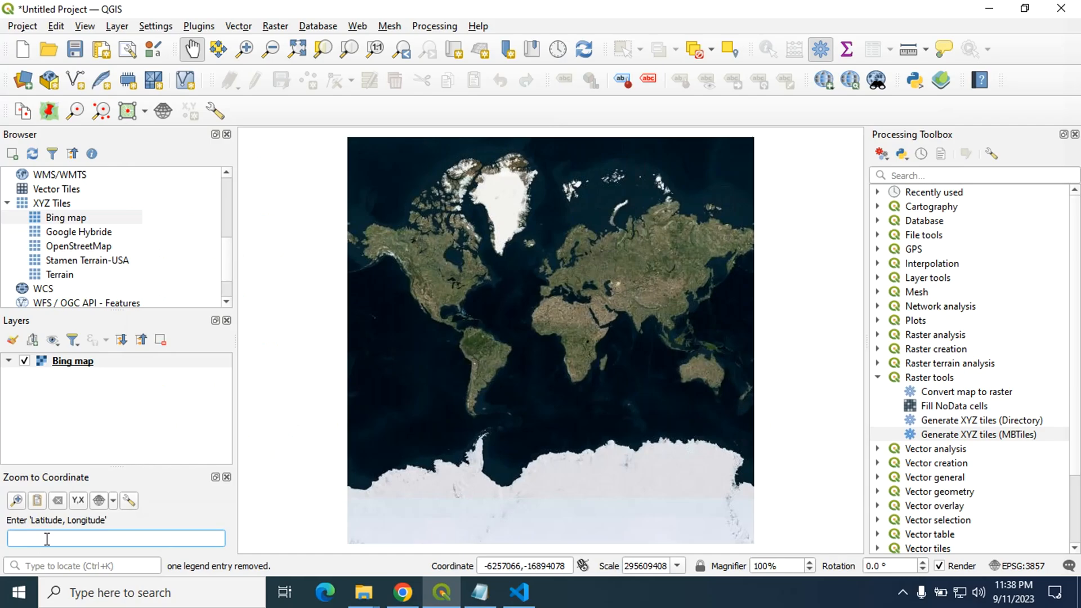
text(23.755888792382947, 90.40606498718263)
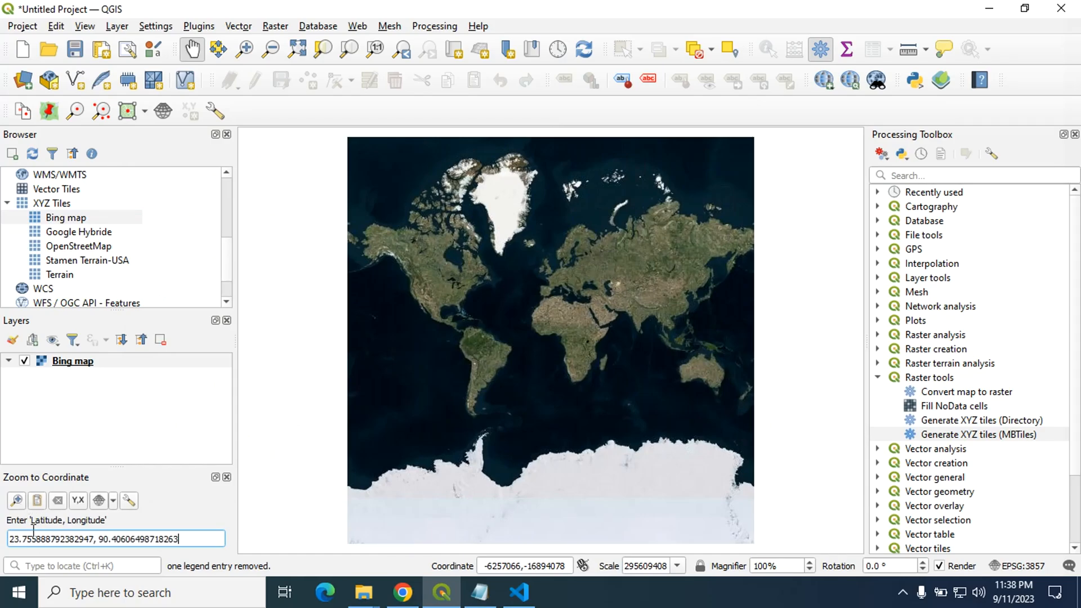
click(15, 500)
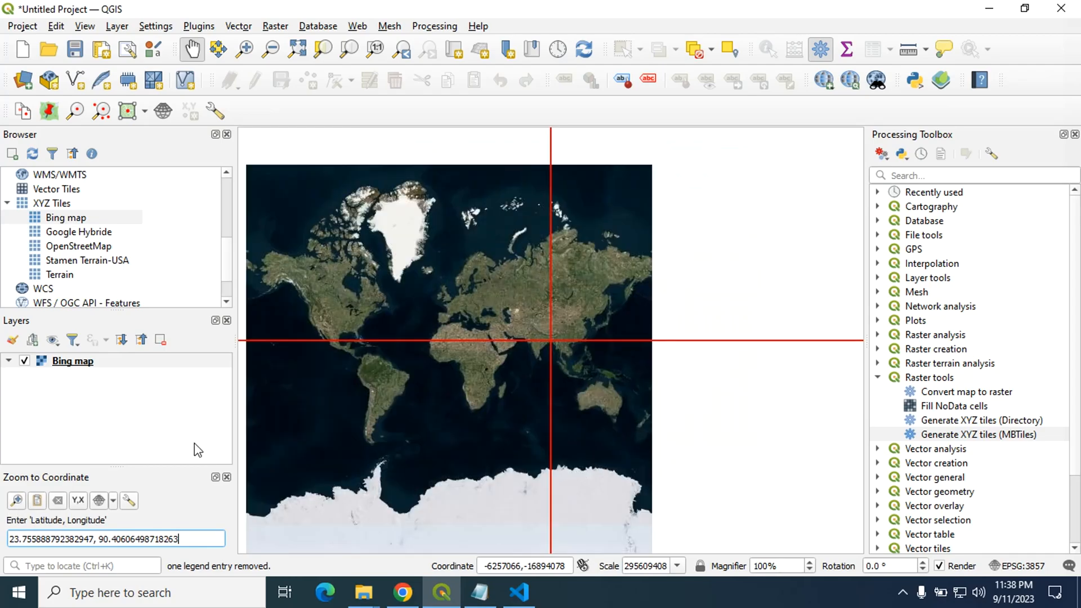
click(16, 500)
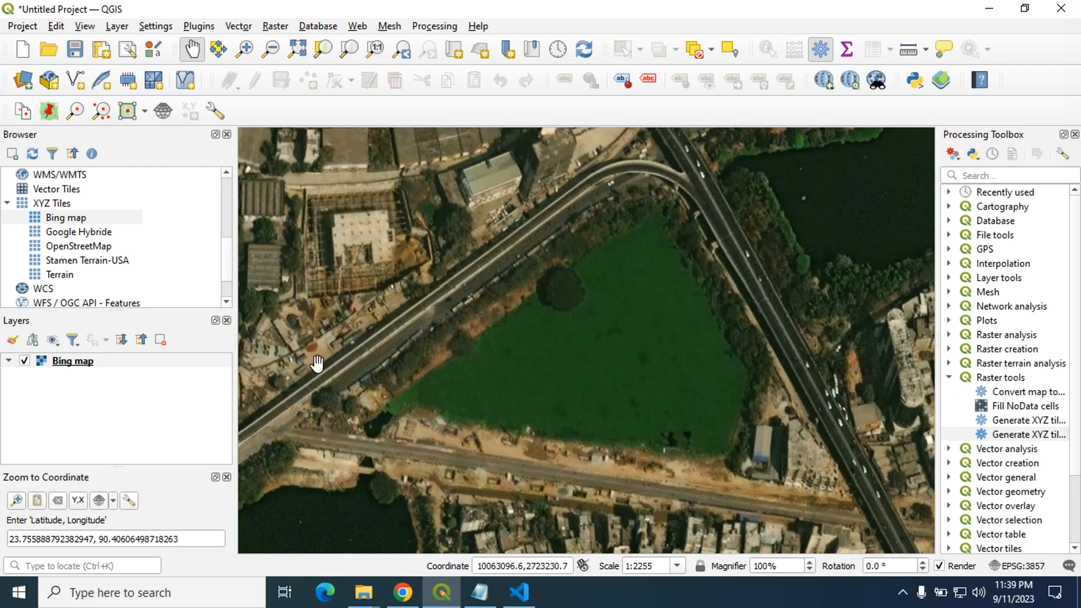
mouse_move(516, 87)
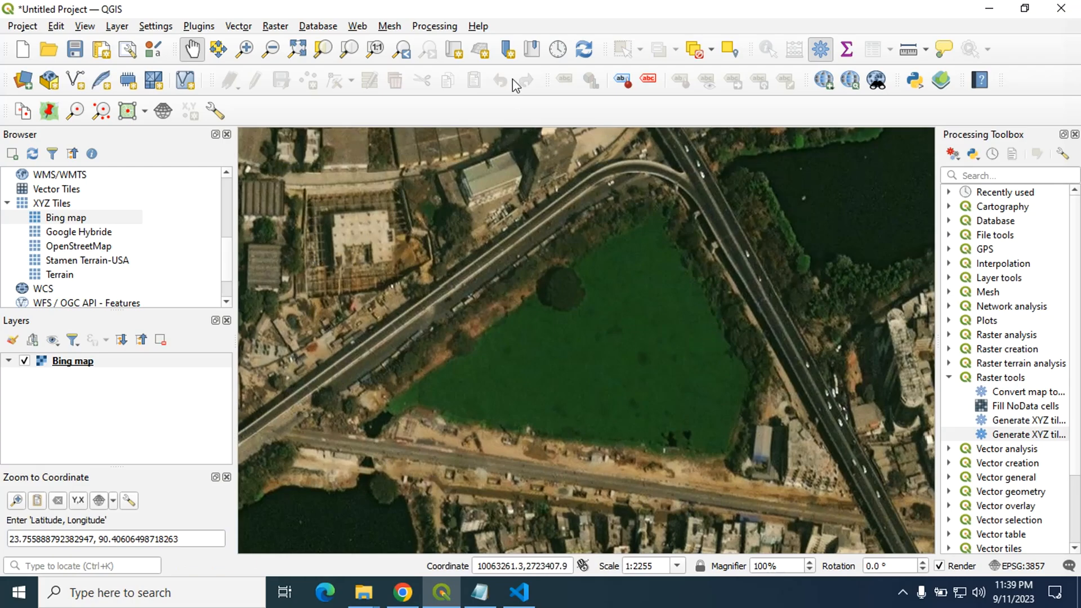
click(433, 25)
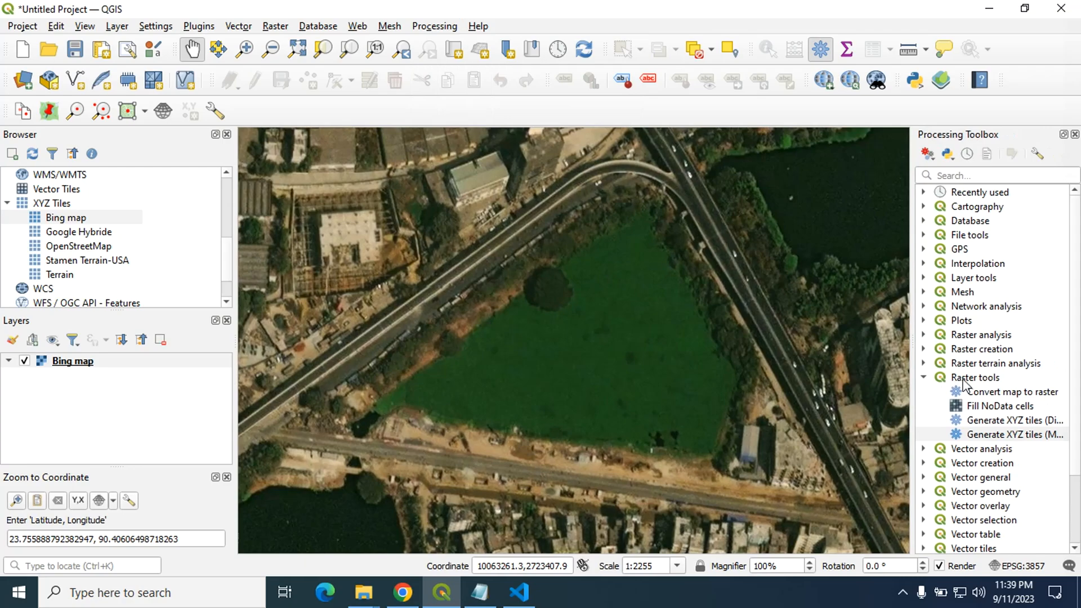
mouse_move(972, 378)
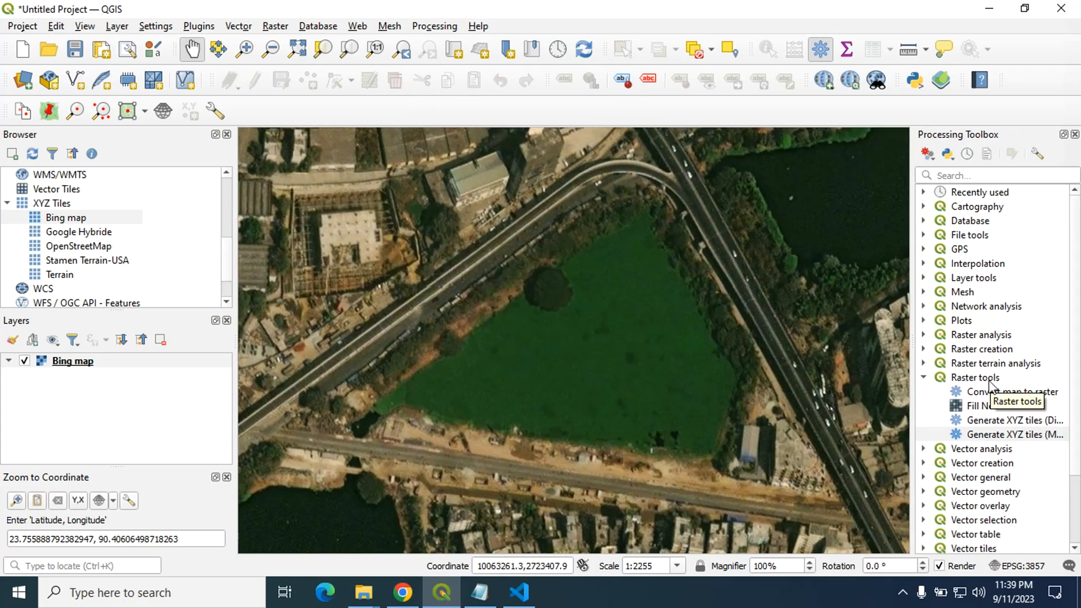
Open Generate XYZ tiles (MBTiles) and draw the export extent on the map canvas
click(1012, 434)
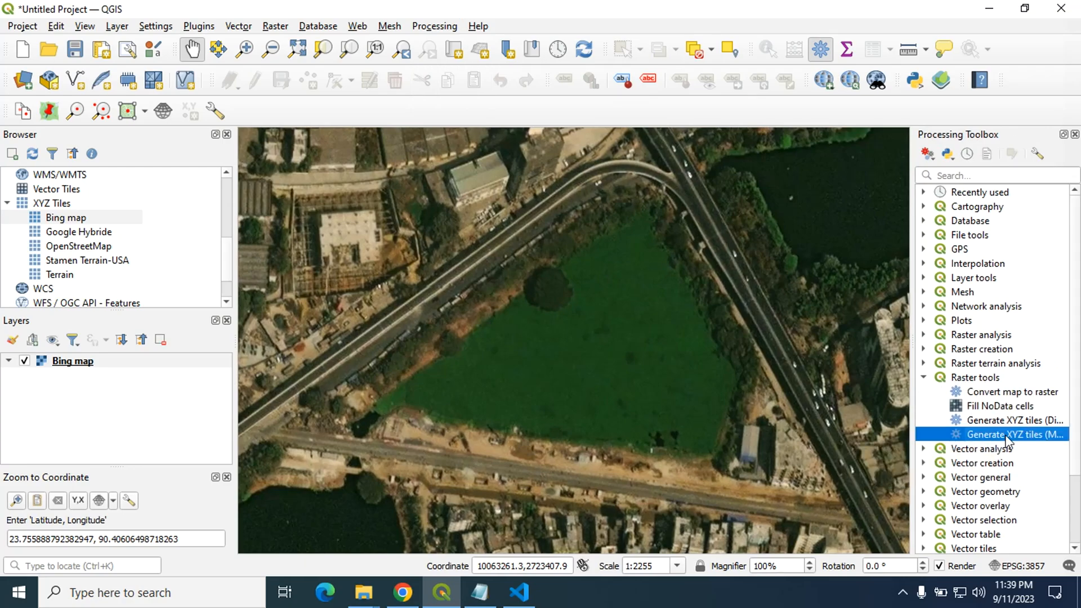
mouse_move(1011, 435)
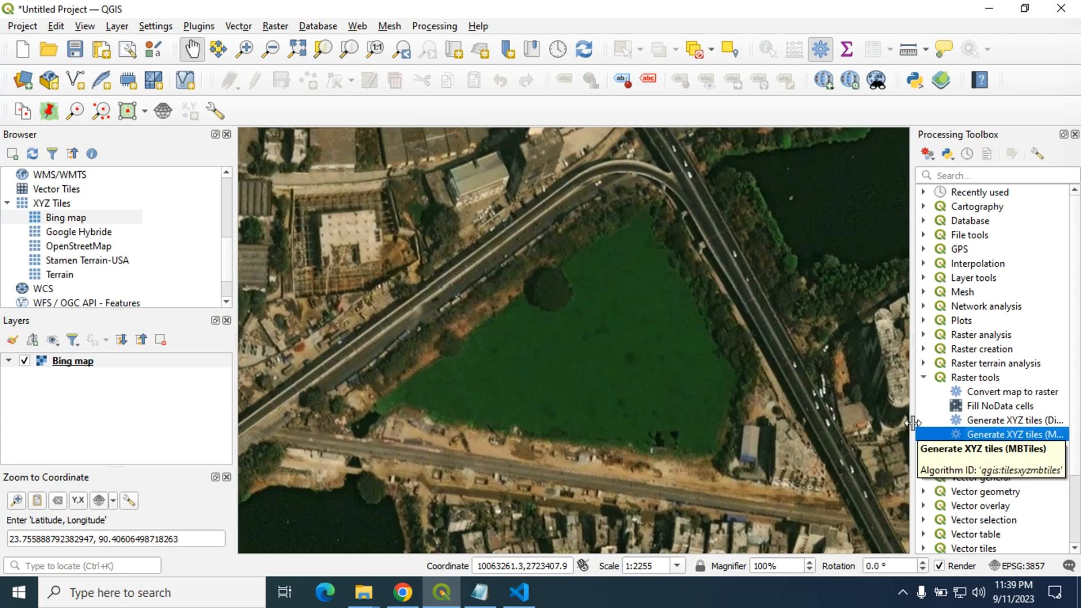
double_click(1011, 435)
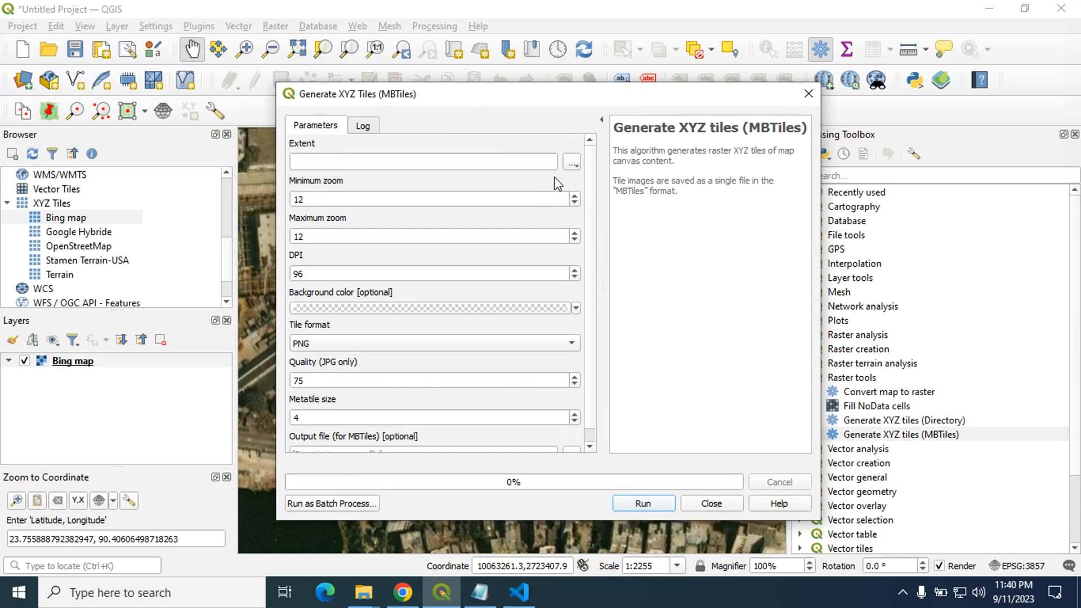
click(572, 161)
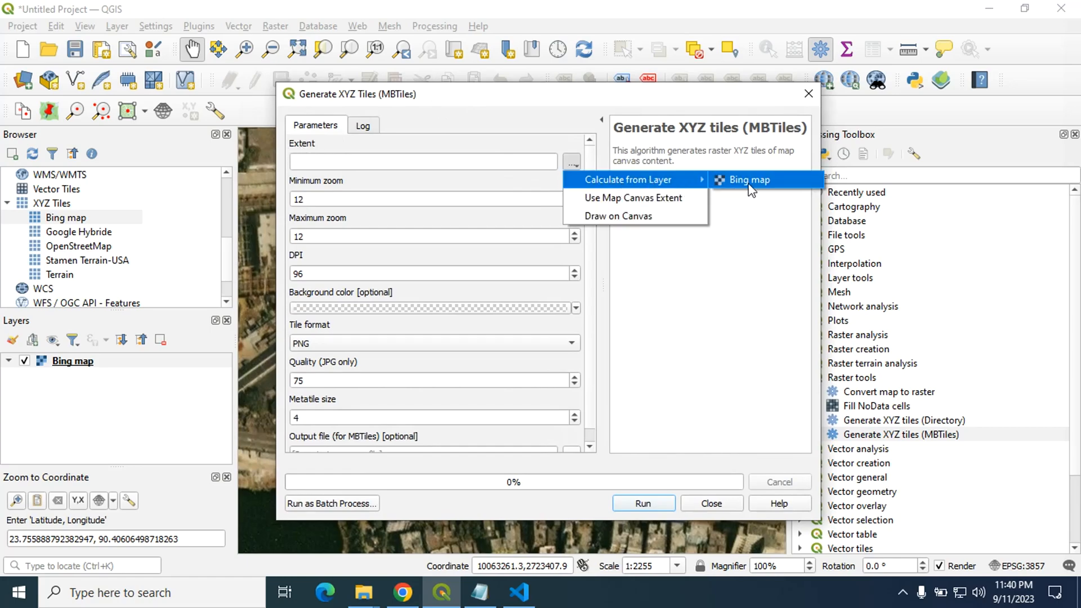
mouse_move(633, 198)
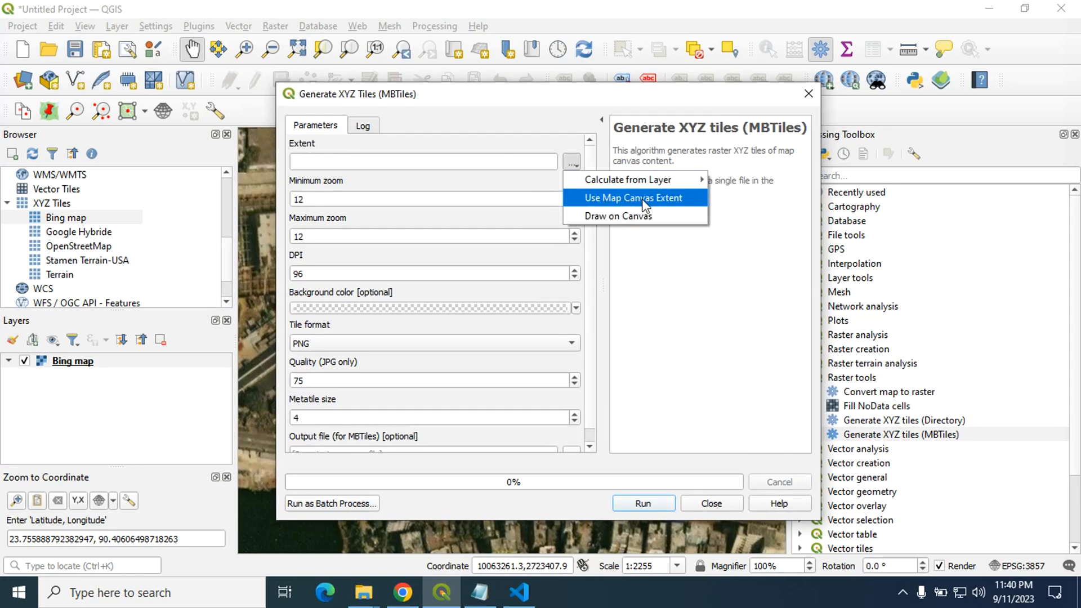
mouse_move(617, 216)
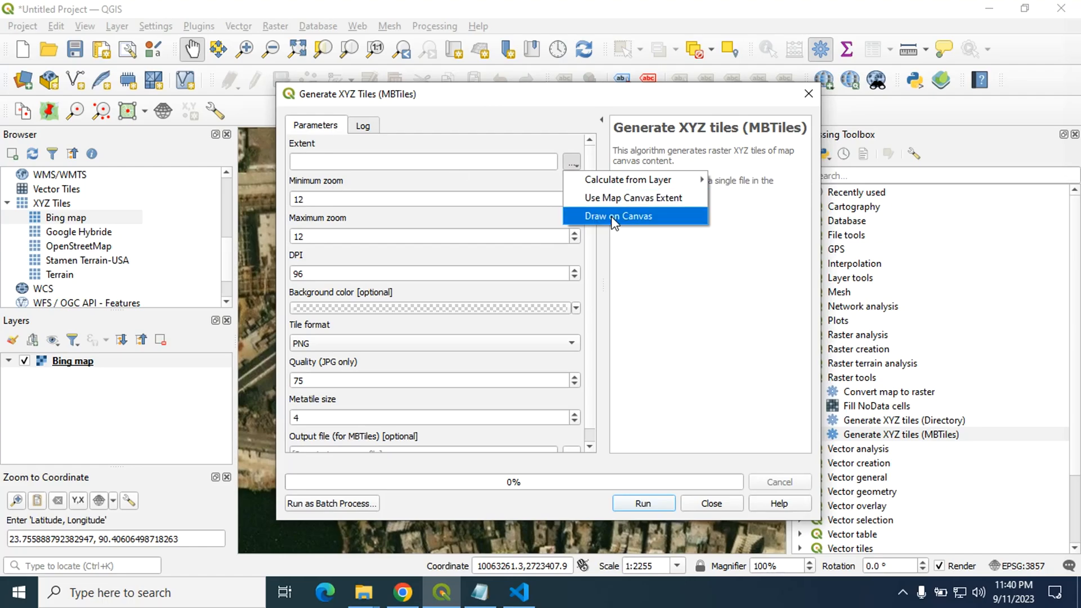
mouse_move(622, 222)
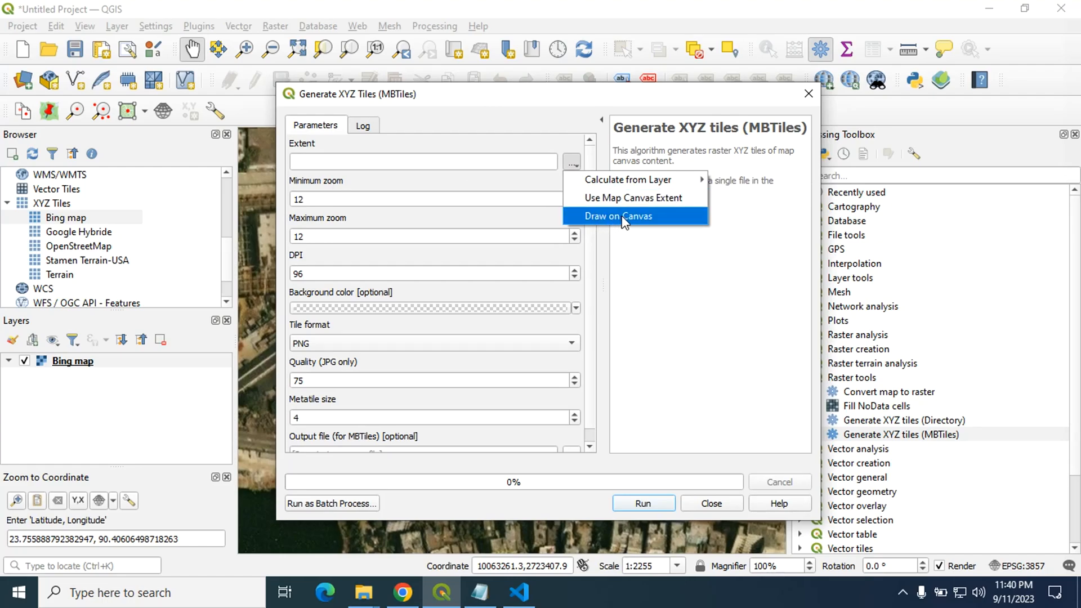
click(618, 216)
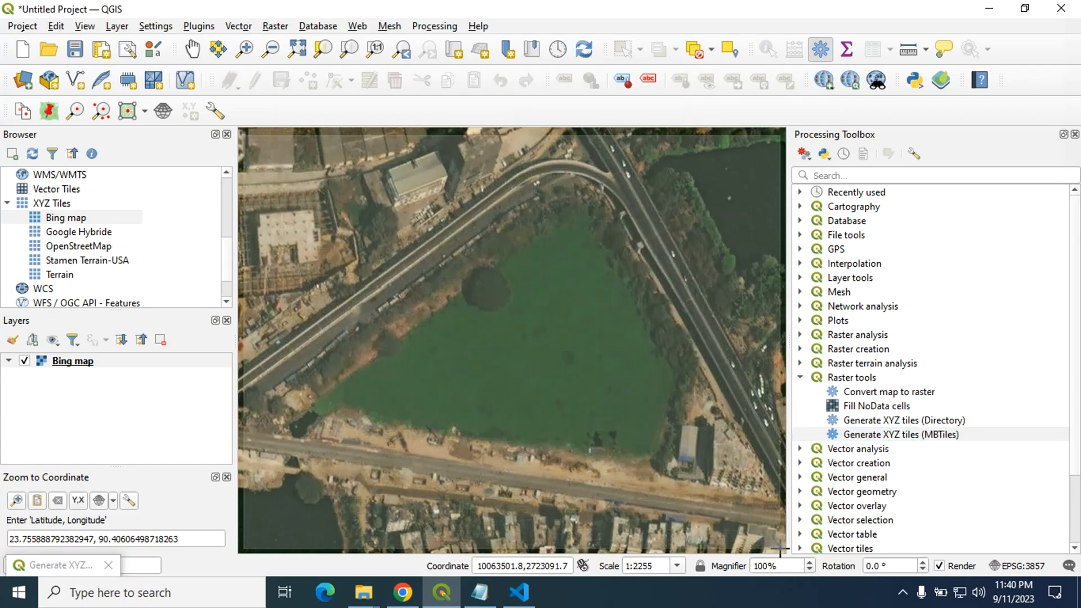
double_click(898, 435)
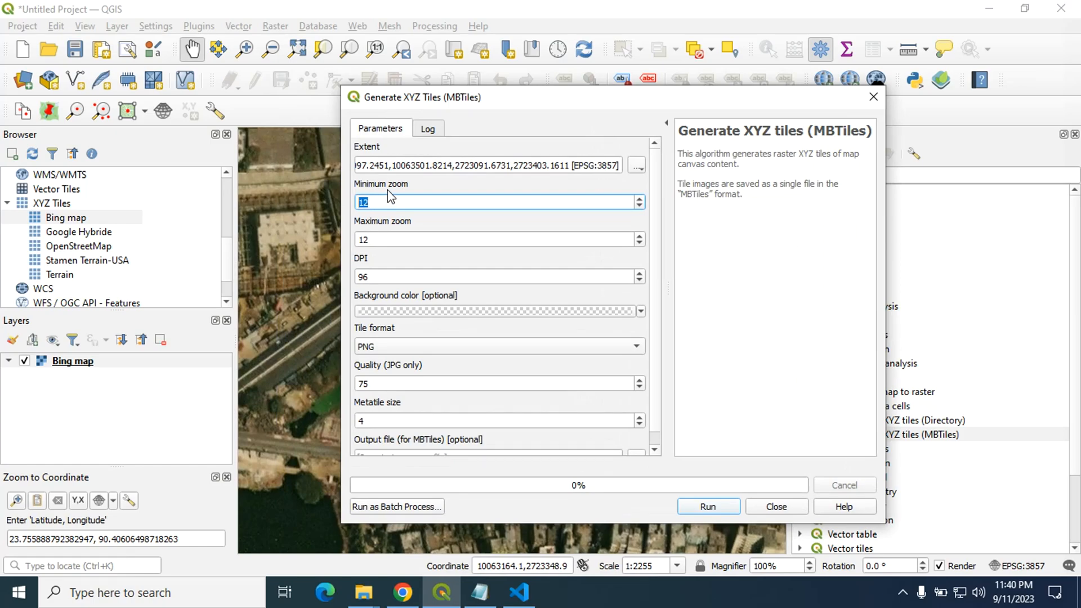
mouse_move(378, 225)
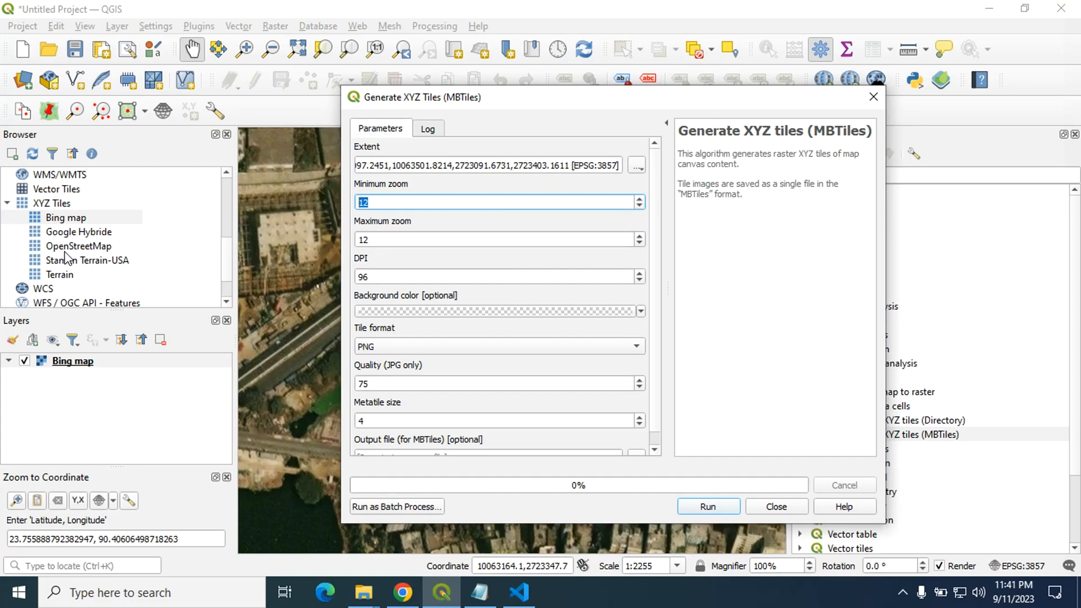
mouse_move(380, 259)
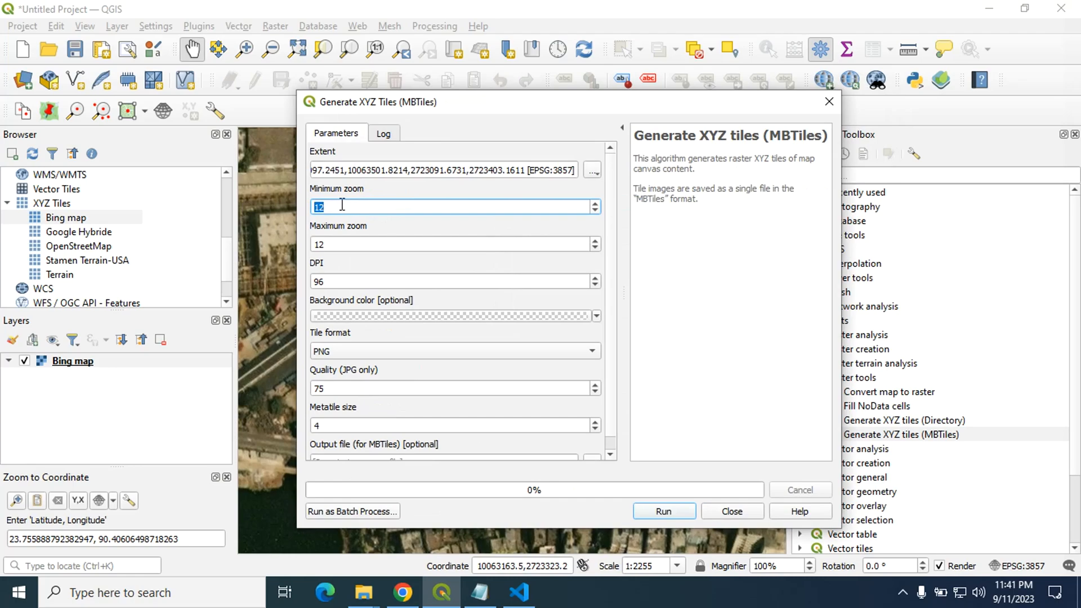
mouse_move(340, 206)
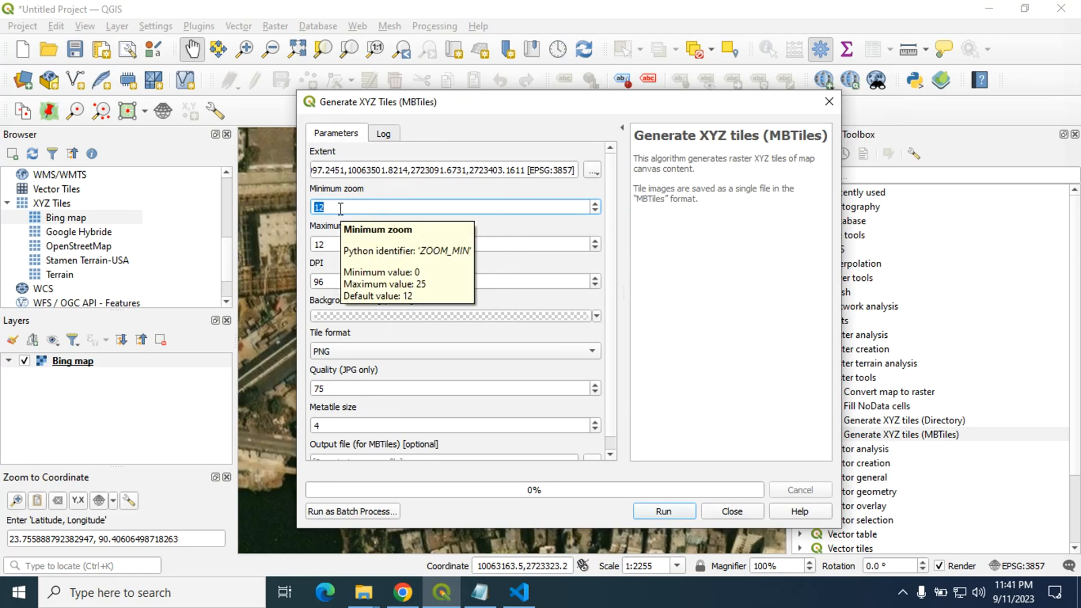
Set minimum zoom 17, DPI 300 and keep PNG as the tile format
text(17)
click(455, 244)
text(18)
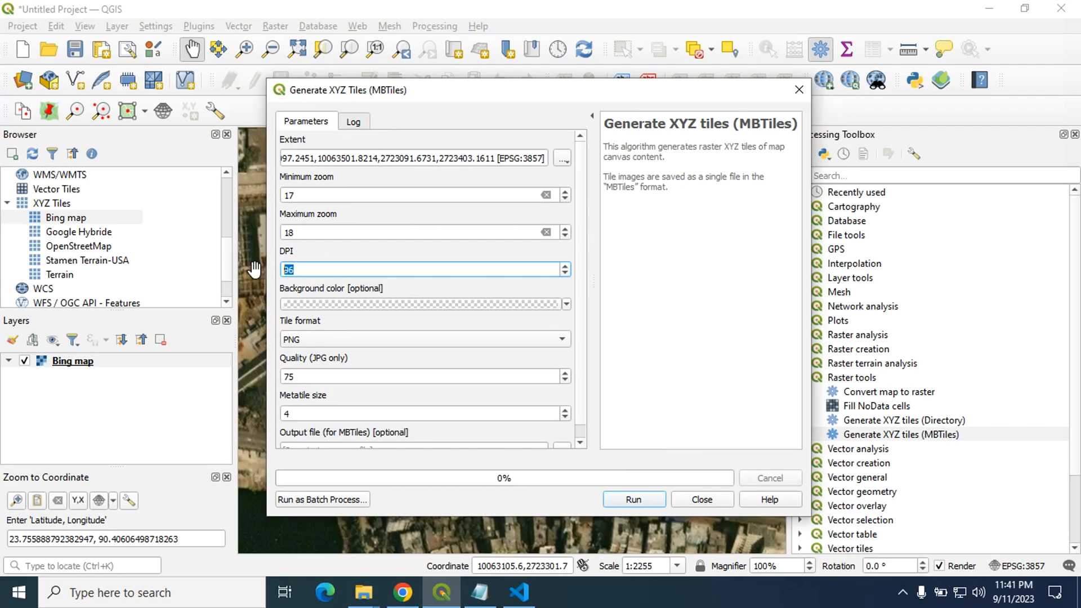
text(300)
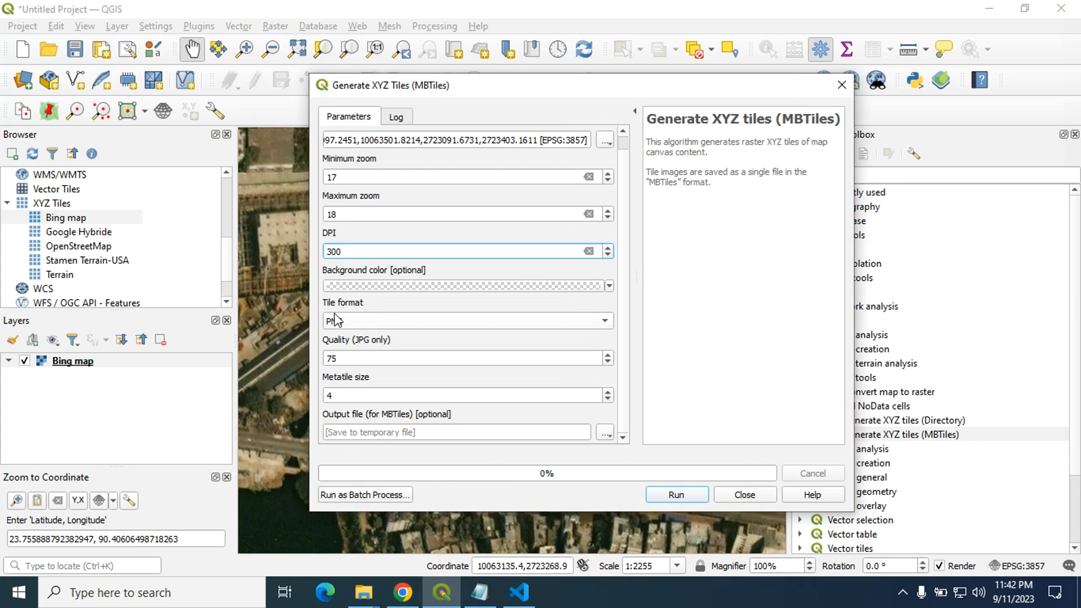
mouse_move(379, 325)
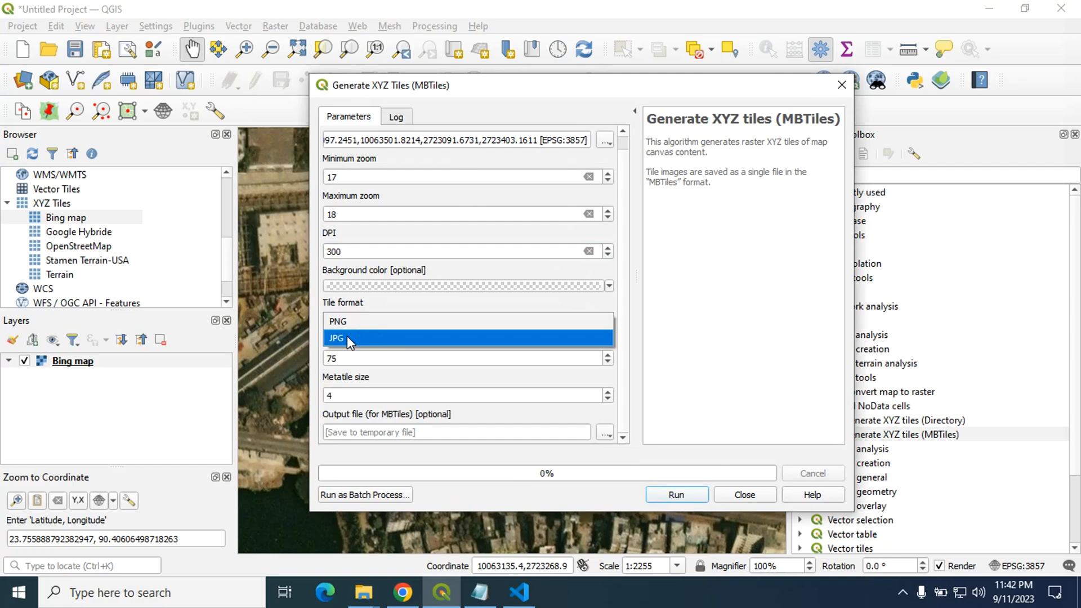
click(466, 320)
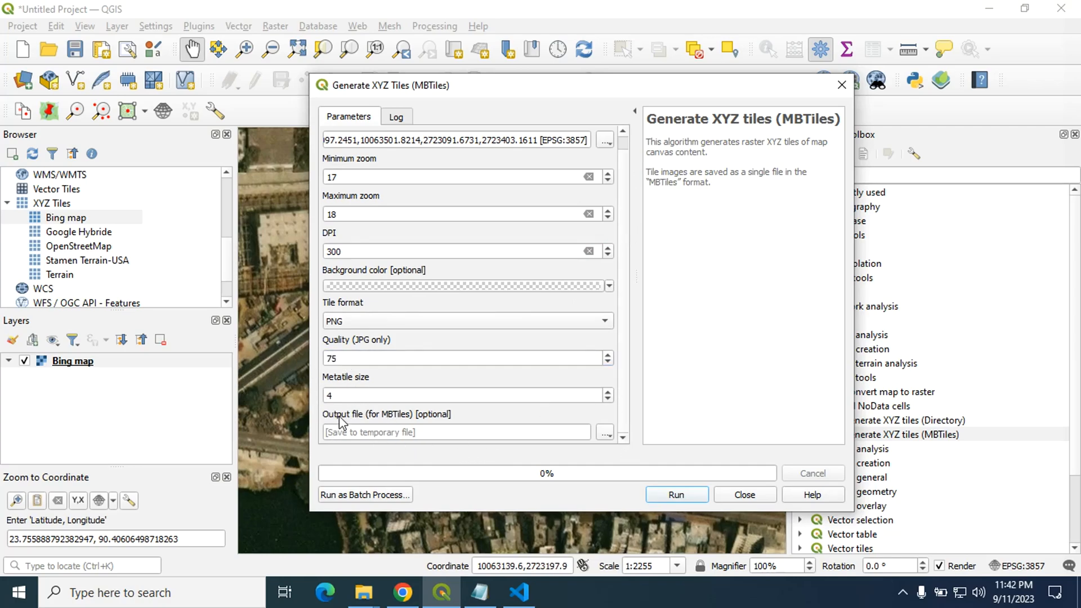
click(605, 432)
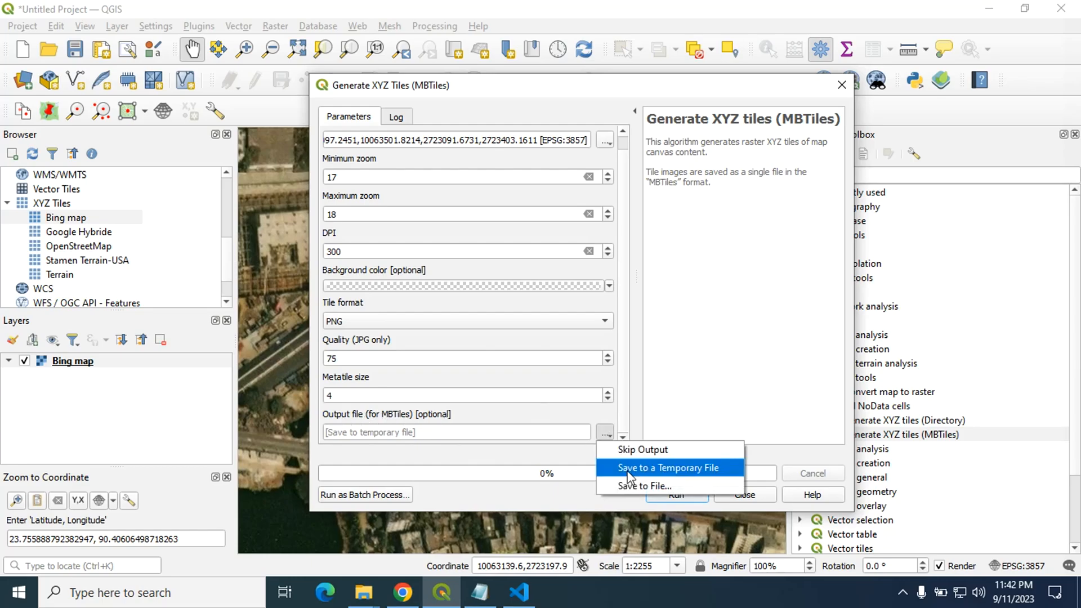
Choose Save to File and create a new Data folder inside Desktop/Offile Leaflet
click(643, 486)
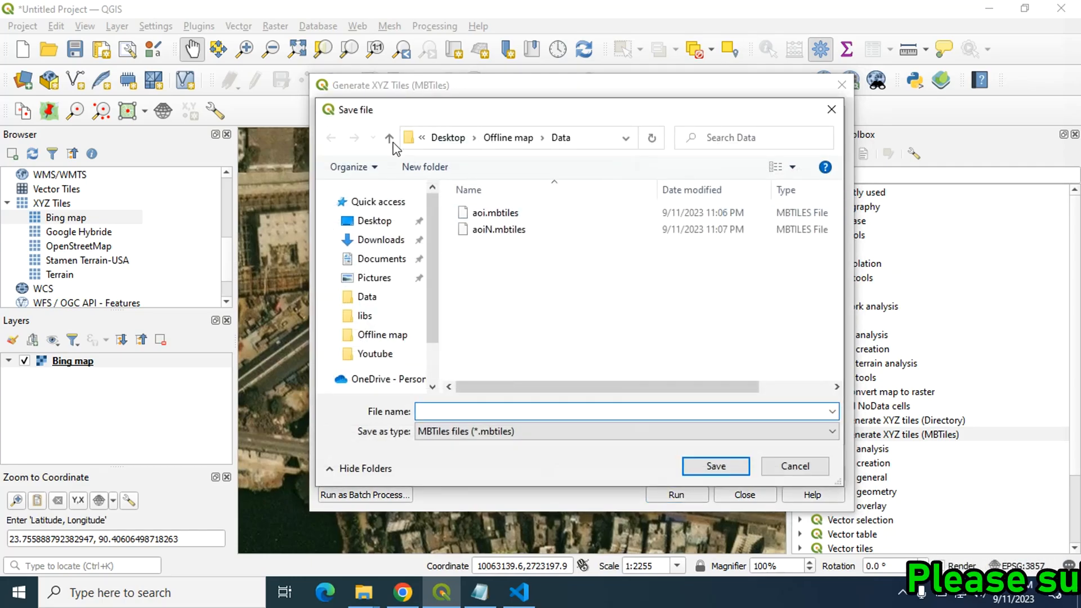
click(389, 137)
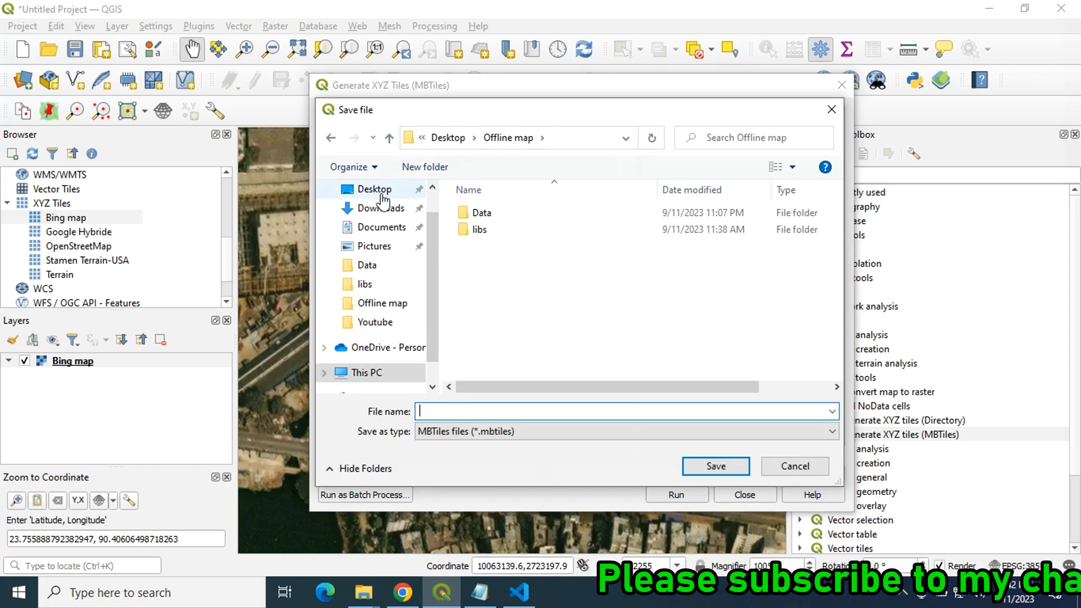
click(374, 189)
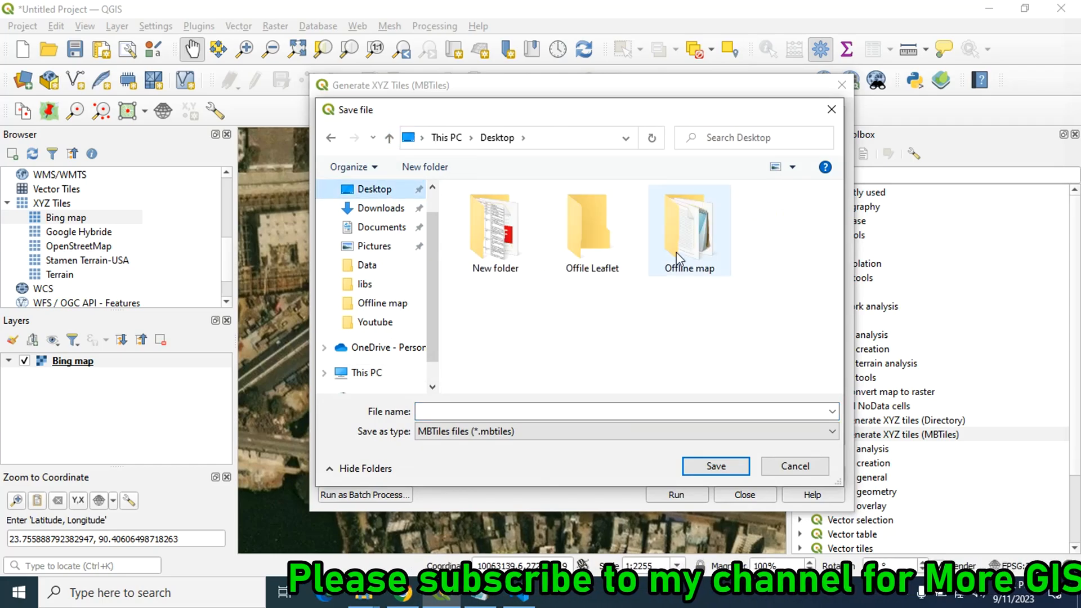
double_click(591, 228)
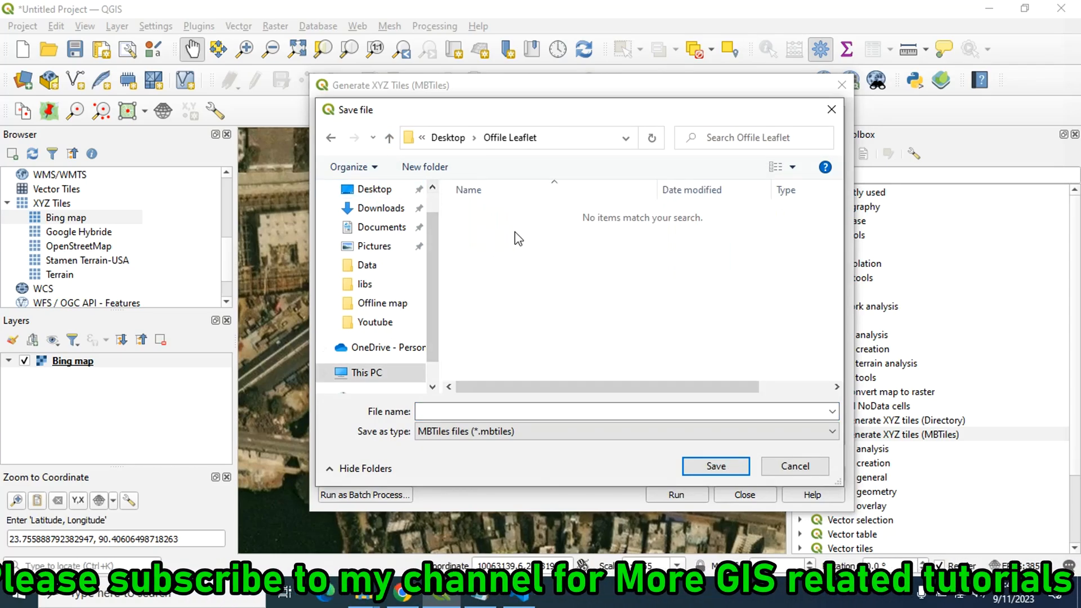
right_click(516, 237)
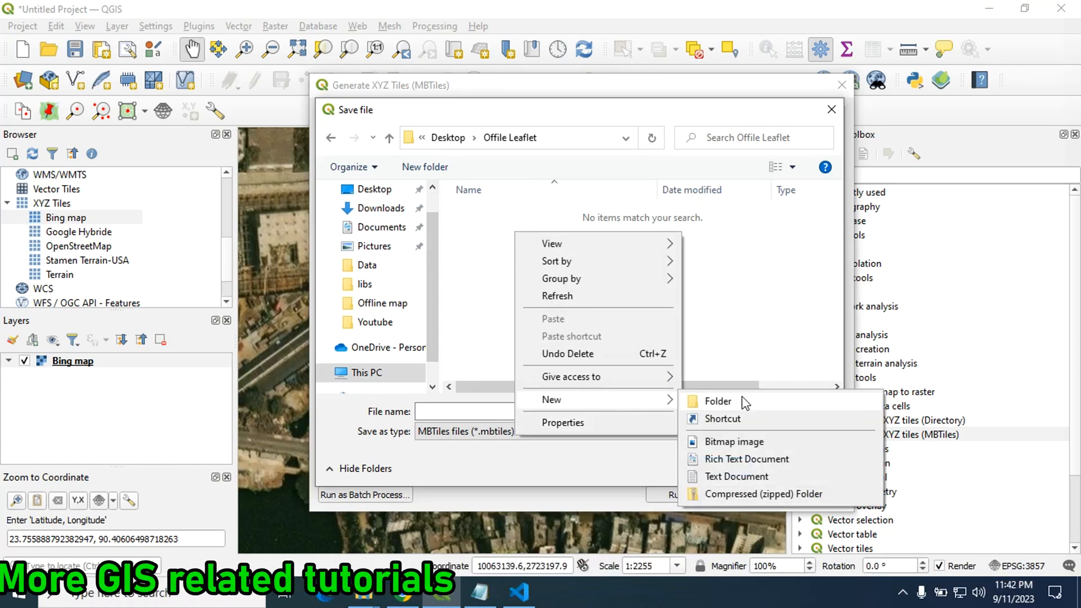
click(717, 401)
text(Data)
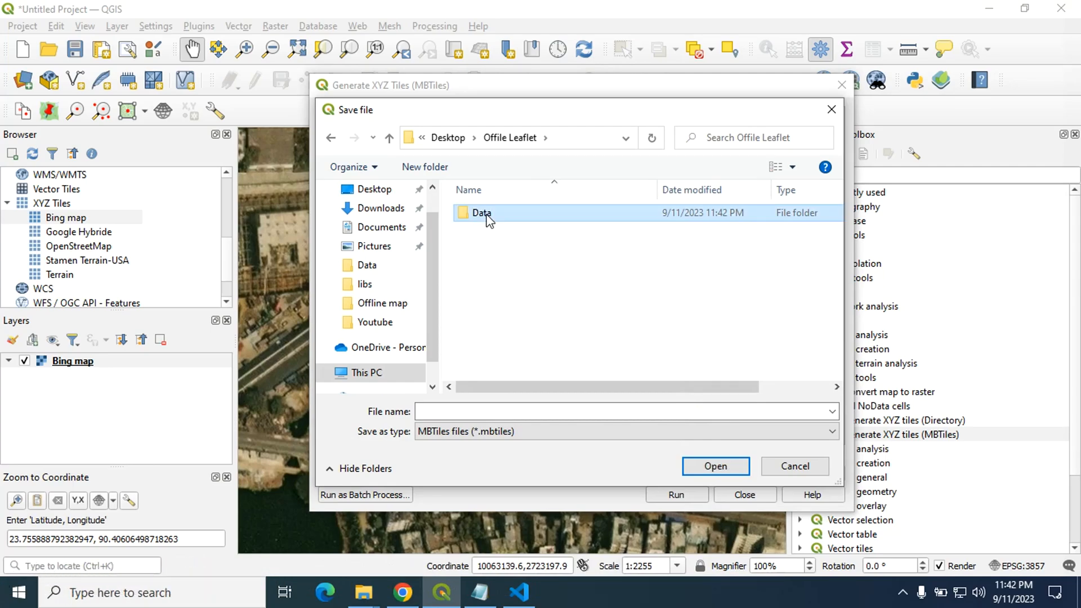
double_click(481, 212)
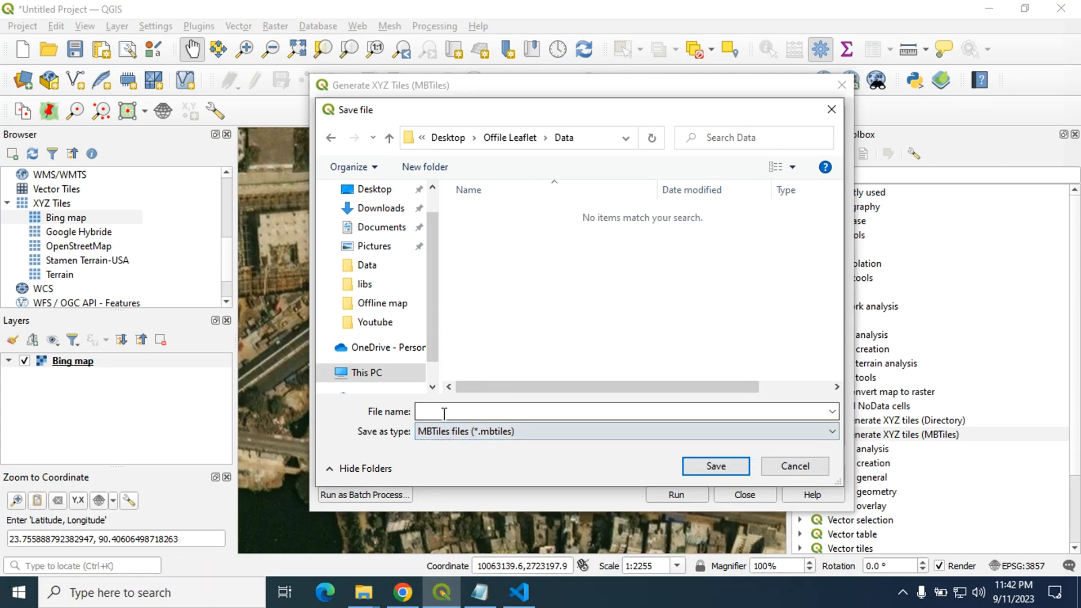
Name the output aoi.mbtiles in the Data folder and run the export
text(aoi)
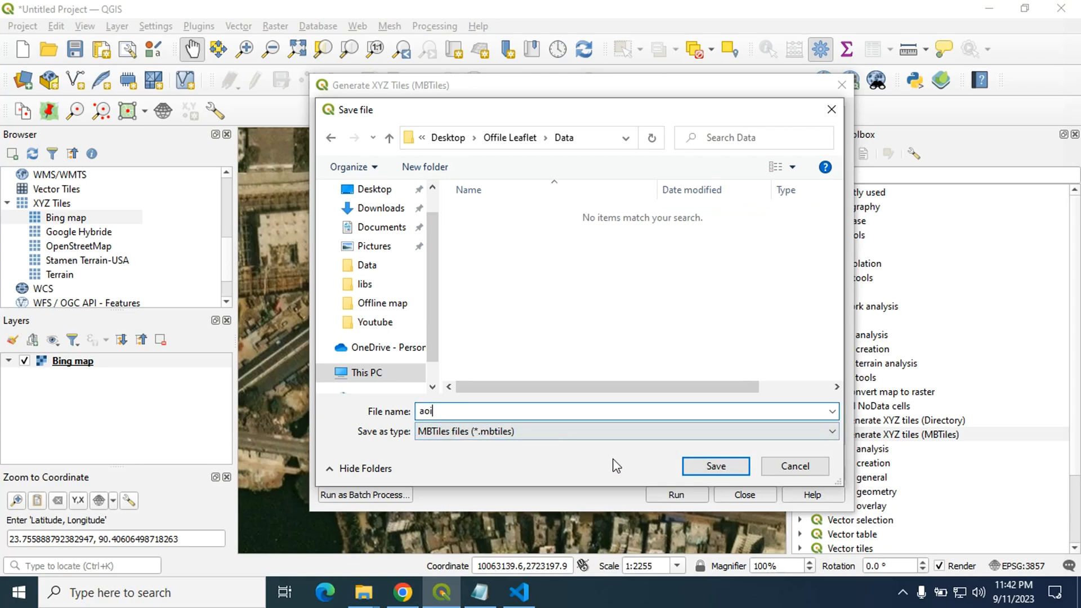
click(714, 466)
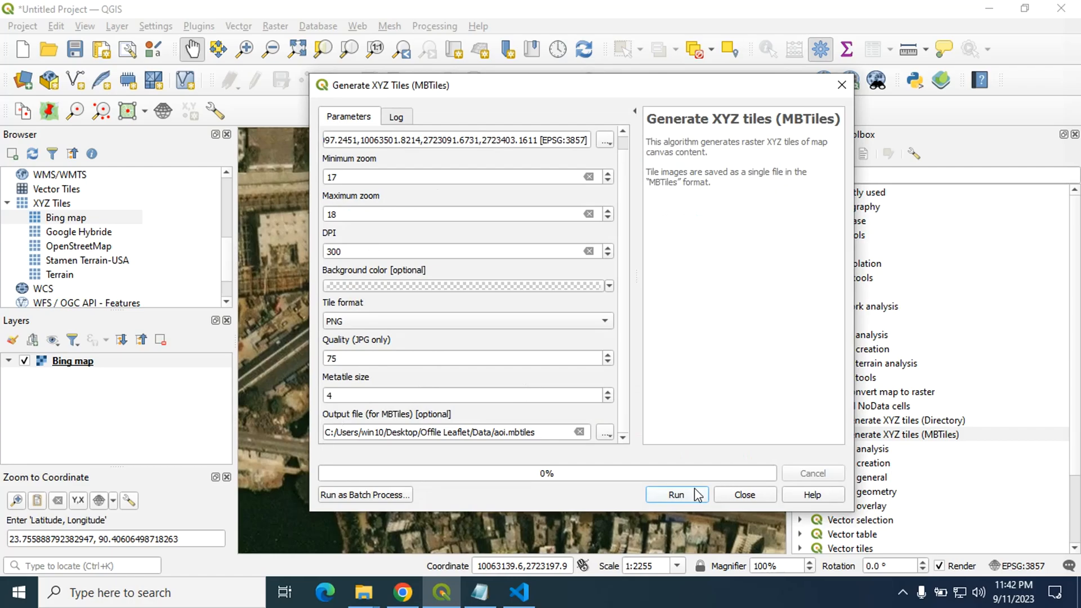
click(676, 494)
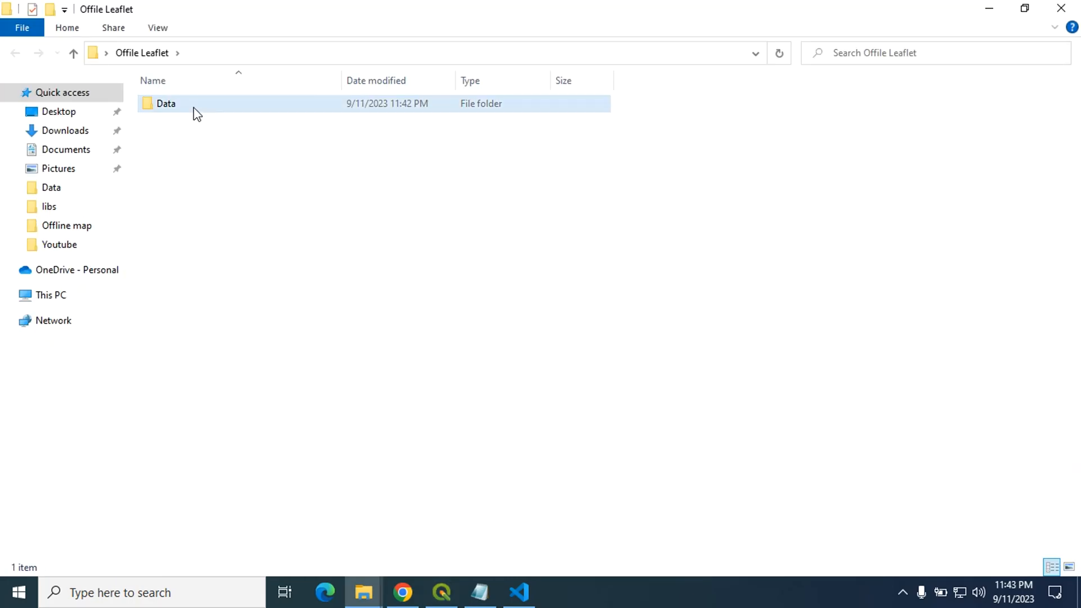
Check the Data folder in File Explorer, then return to QGIS's Layer menu
double_click(165, 103)
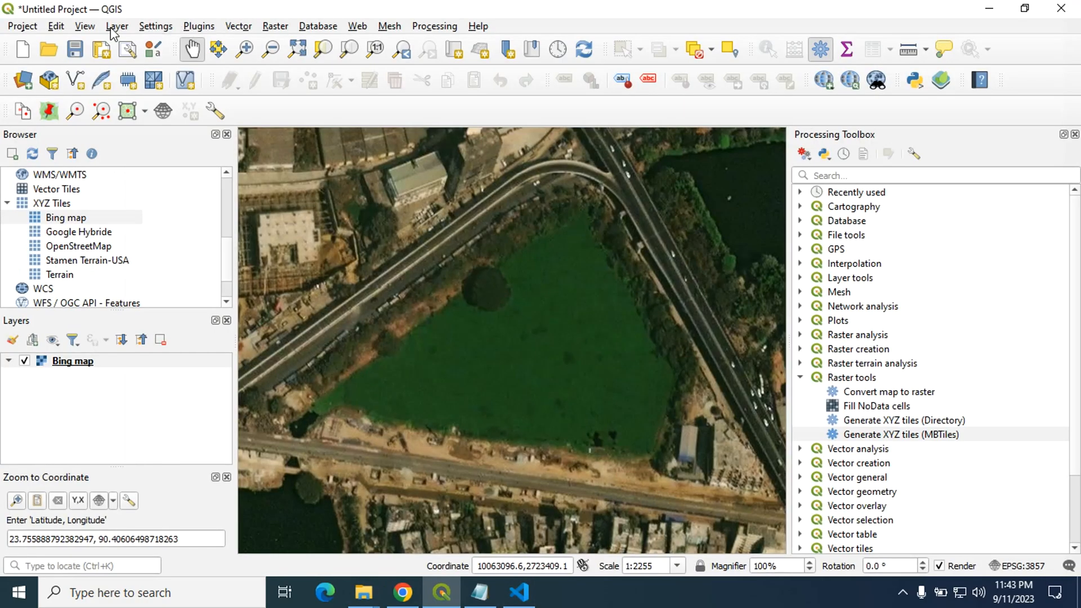
click(116, 26)
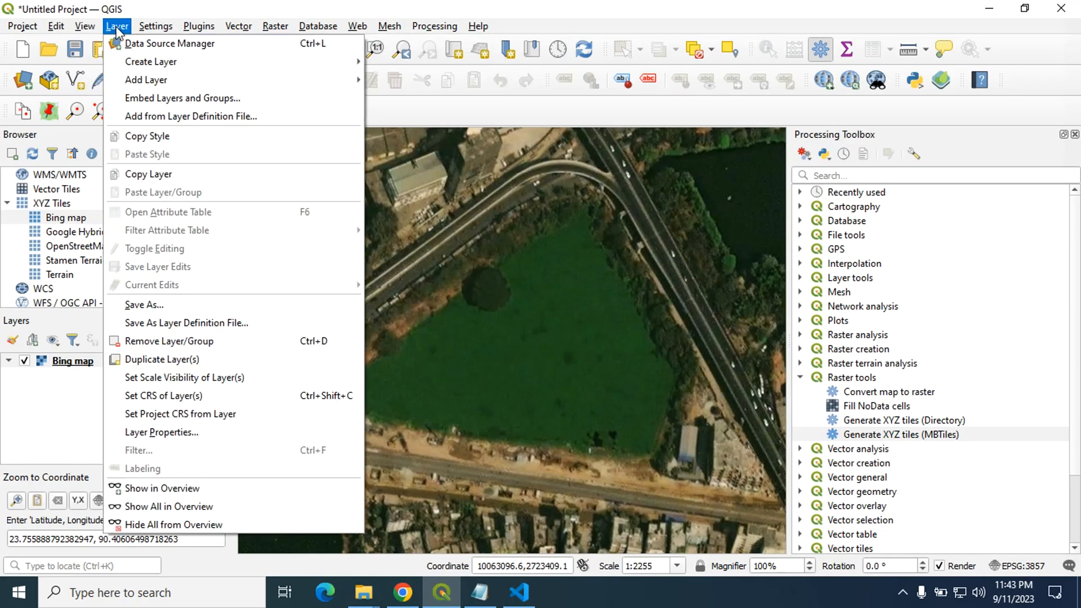
mouse_move(146, 78)
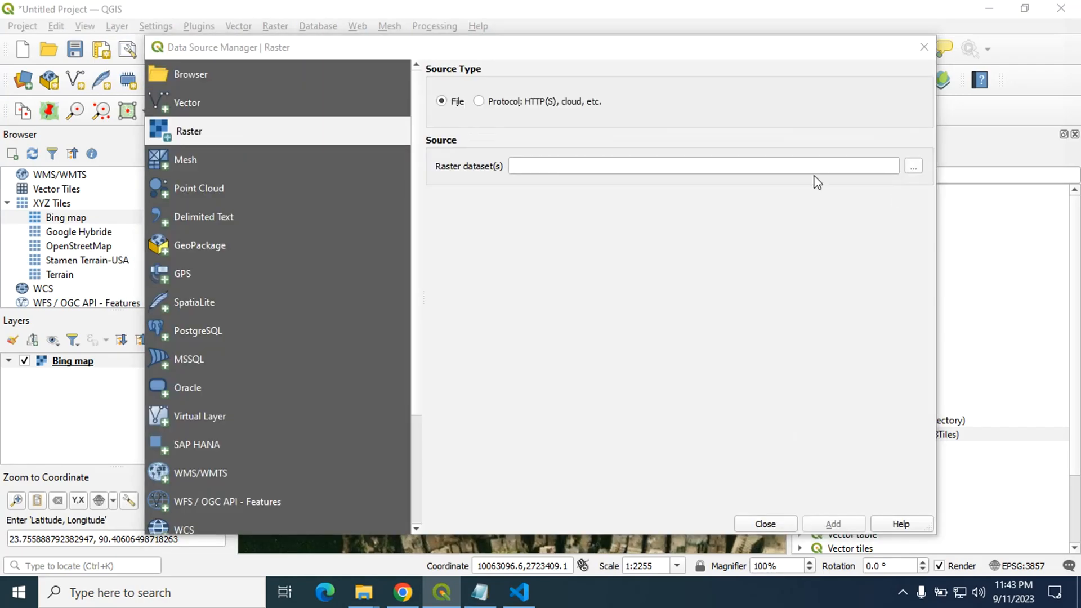
Add Desktop/Offile Leaflet/Data/aoi.mbtiles as a raster layer to verify the export
click(913, 167)
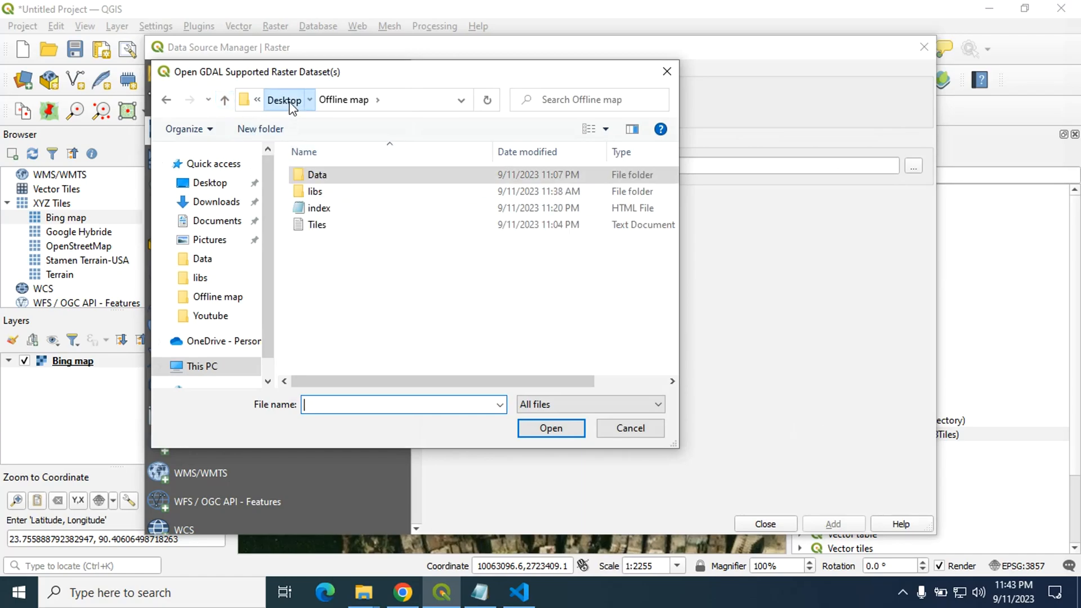
click(284, 99)
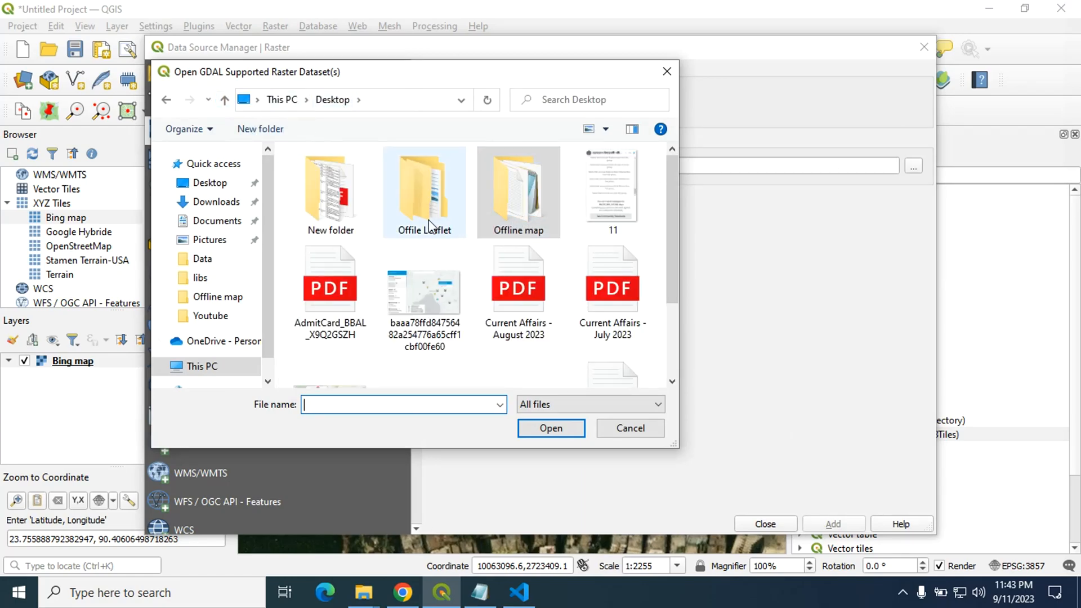
double_click(423, 186)
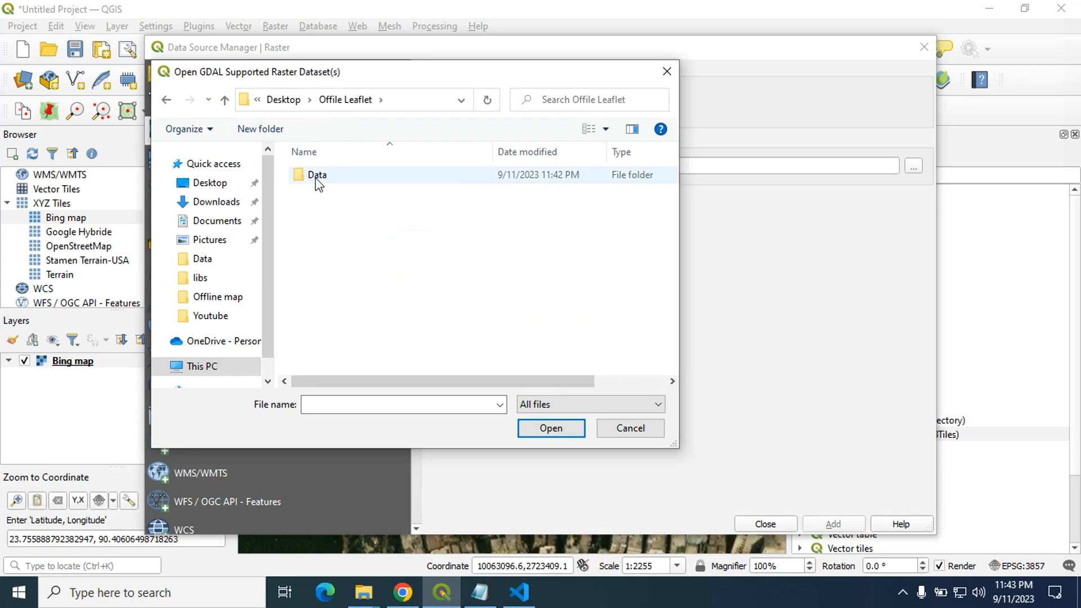
double_click(317, 175)
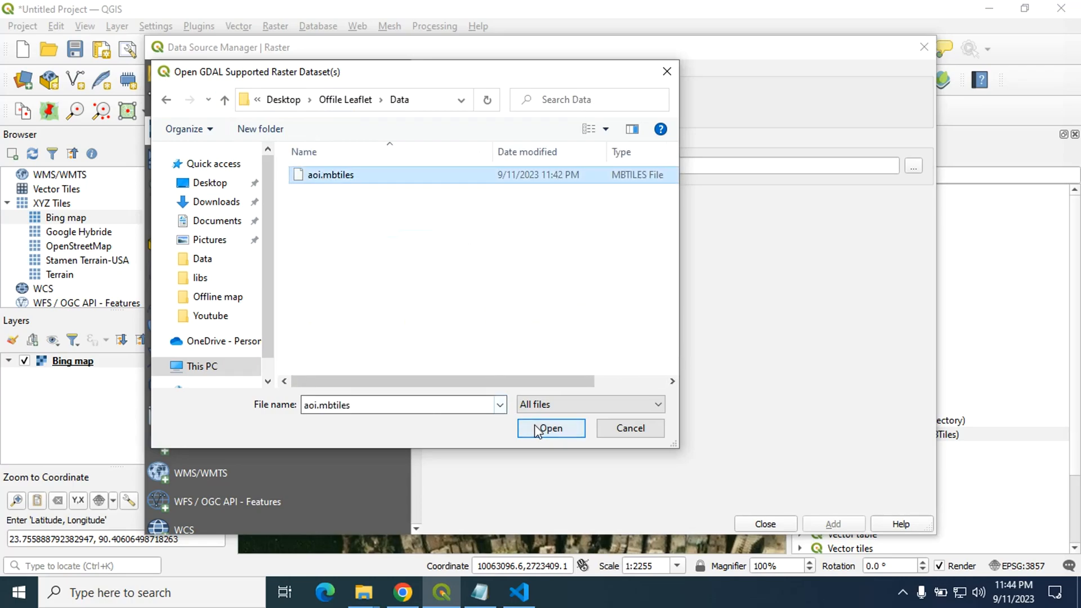
click(550, 428)
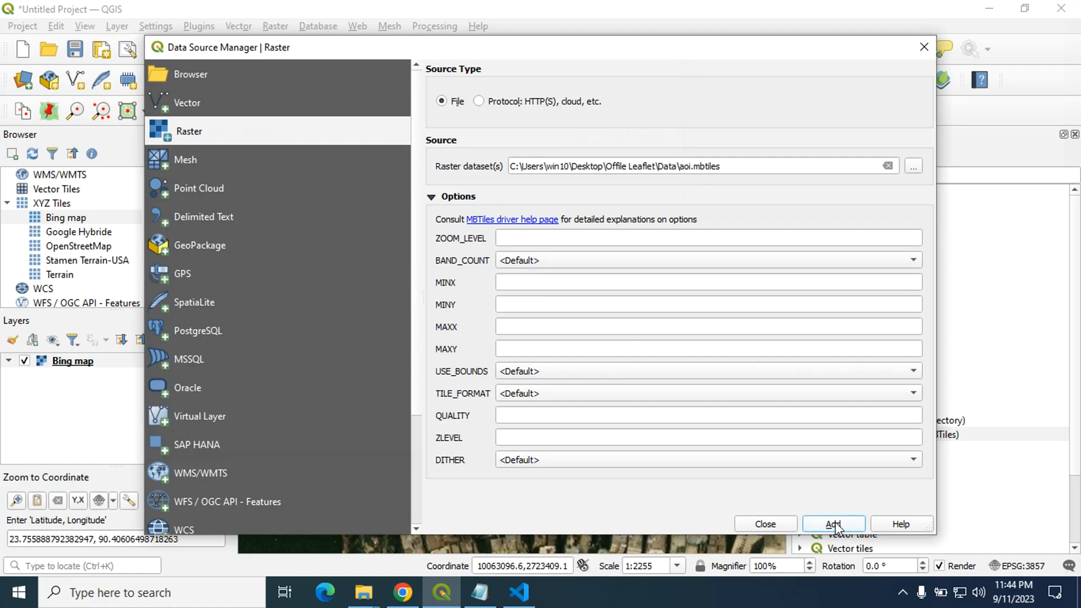
click(833, 523)
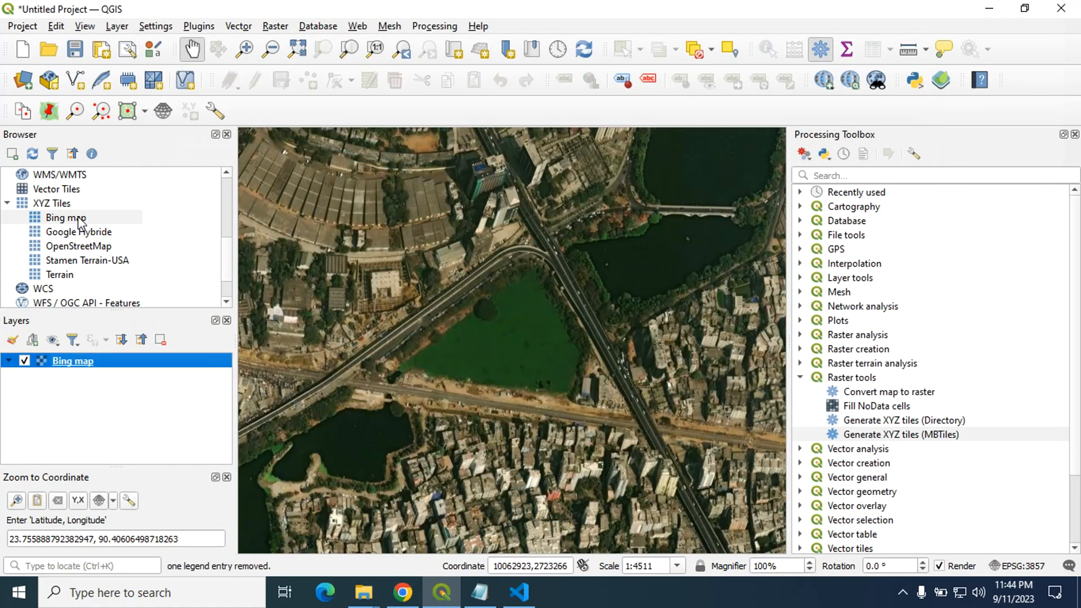
click(66, 218)
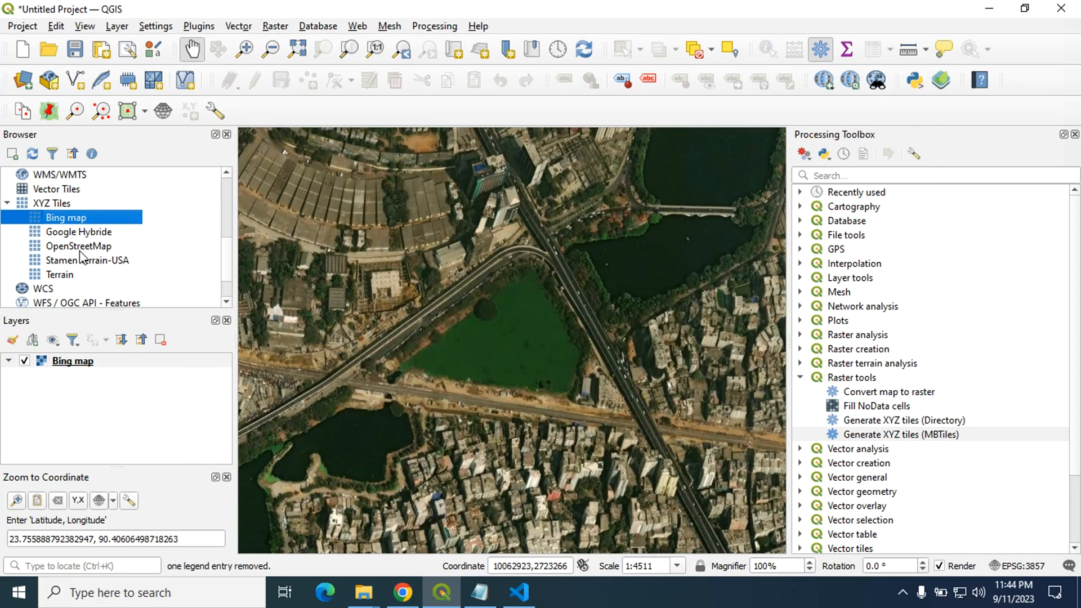
Add the OpenStreetMap layer and remove the Bing map layer from the project
double_click(78, 246)
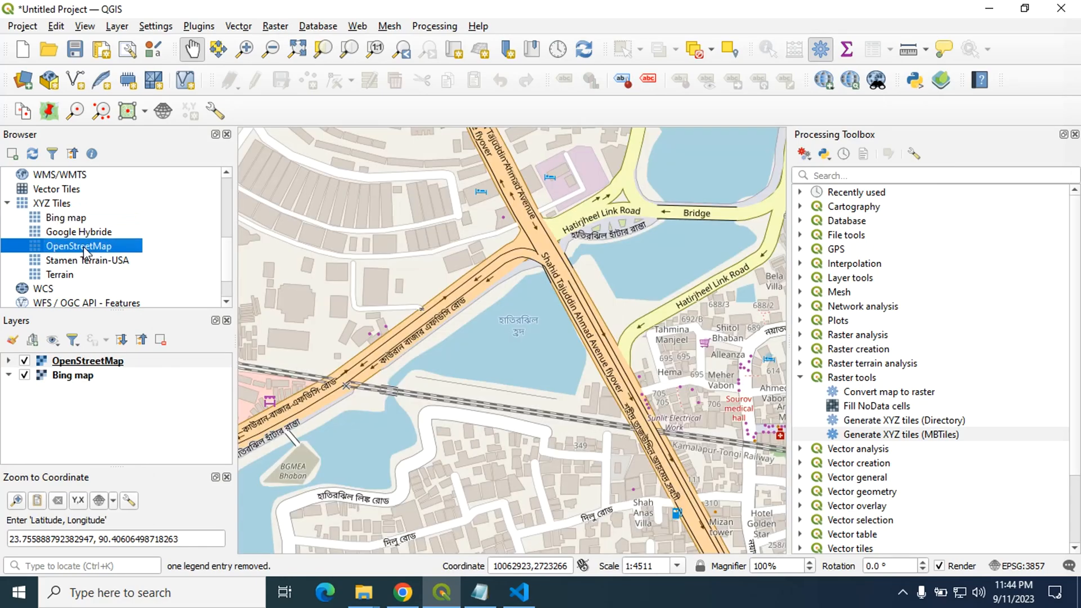
right_click(72, 375)
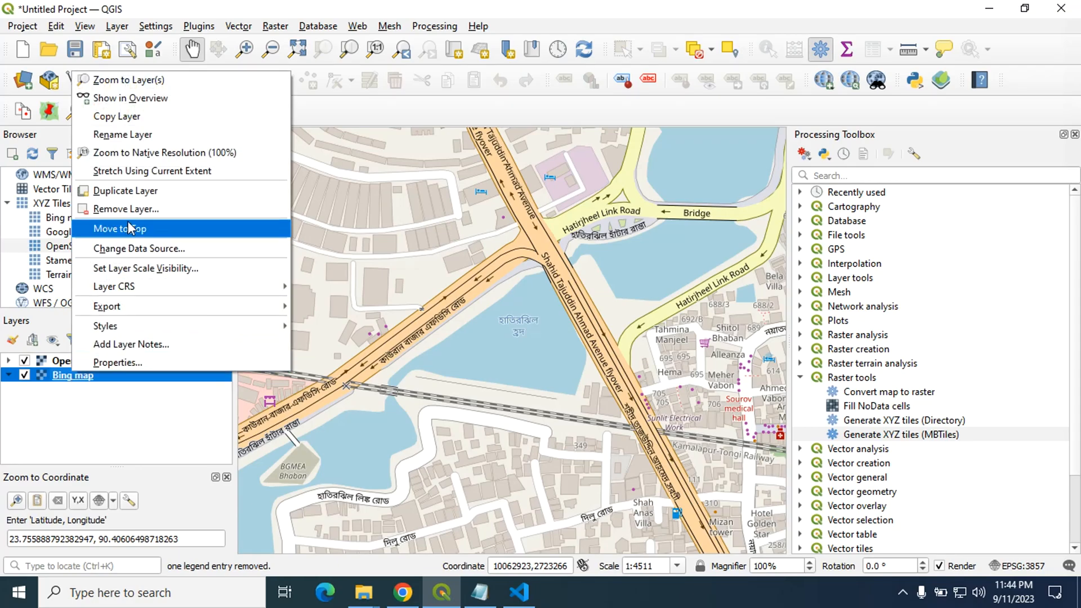
mouse_move(128, 210)
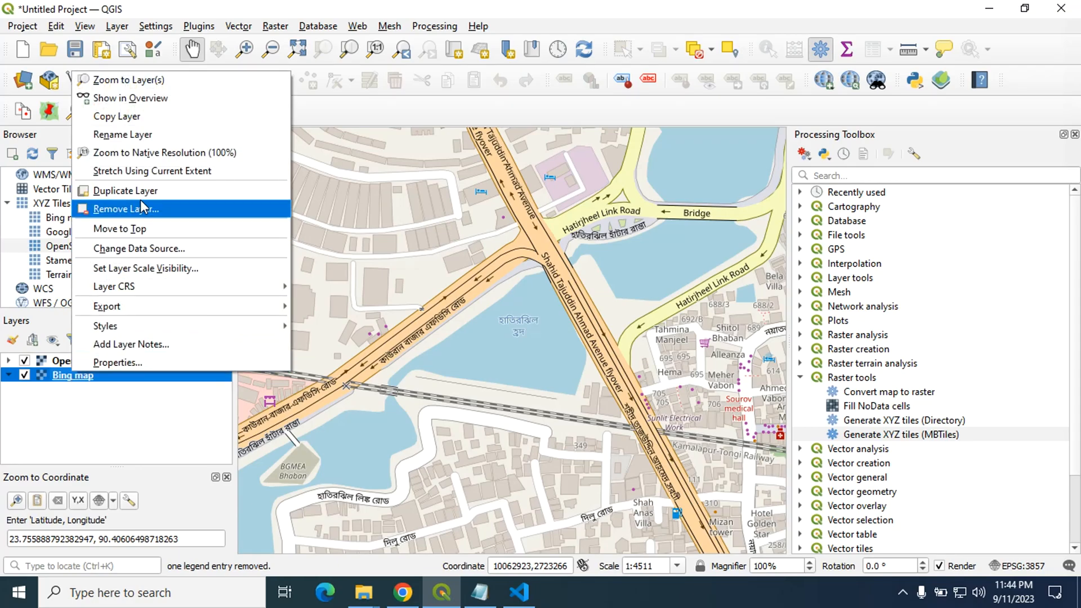
click(128, 208)
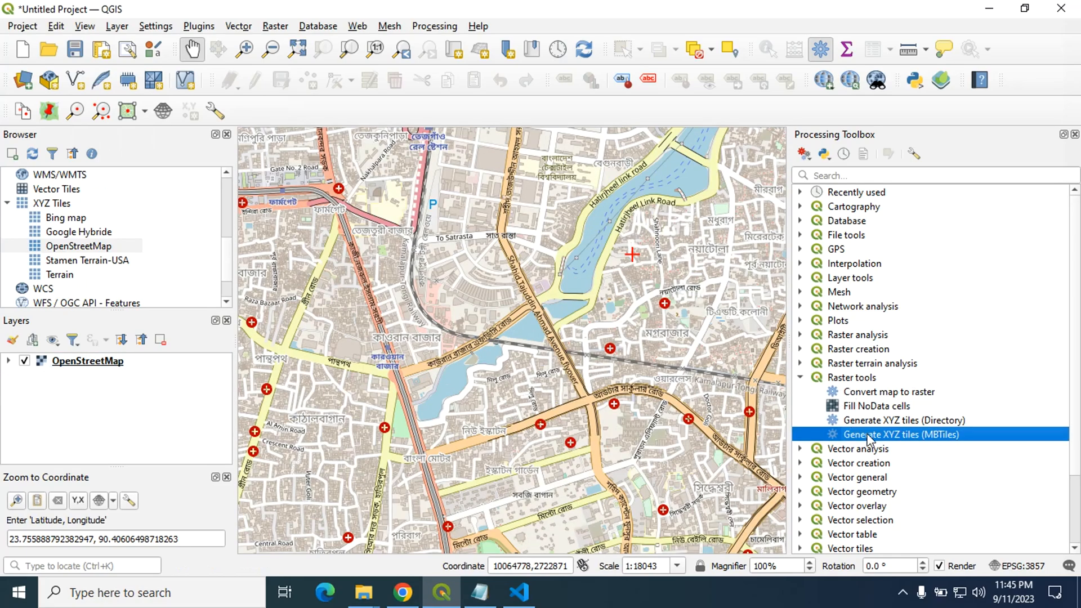
mouse_move(913, 445)
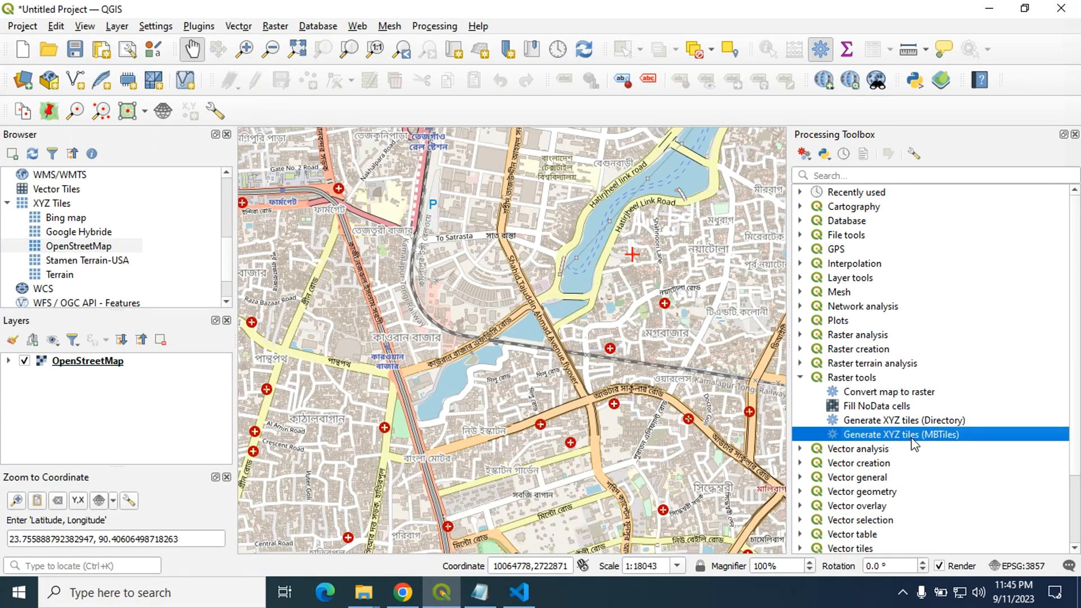
Reopen the MBTiles tool with extent from canvas, zoom 17 to 18 and 300 DPI
double_click(899, 435)
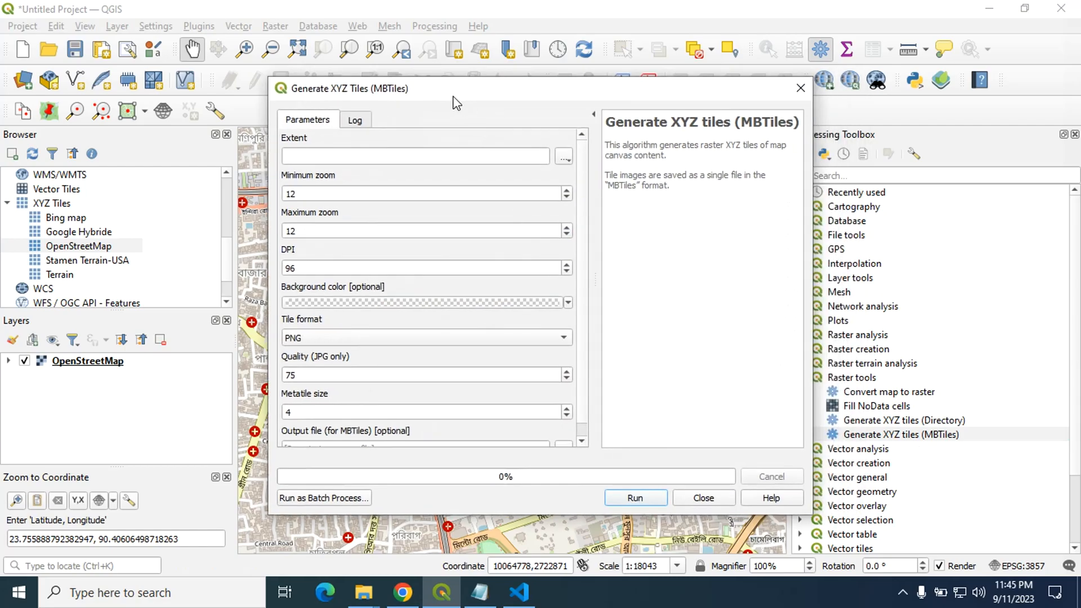
click(563, 156)
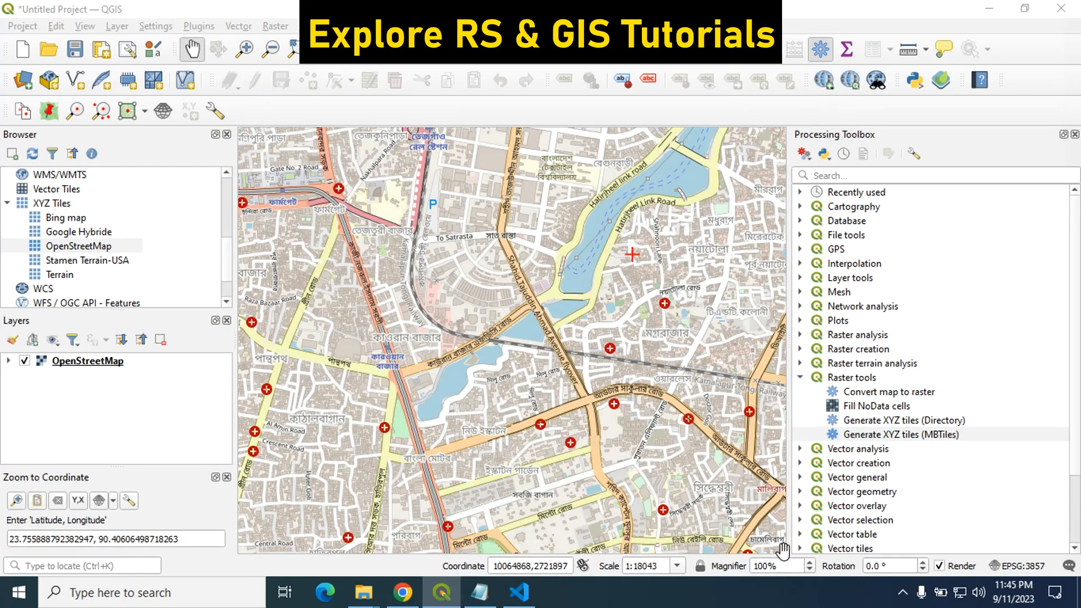
double_click(900, 434)
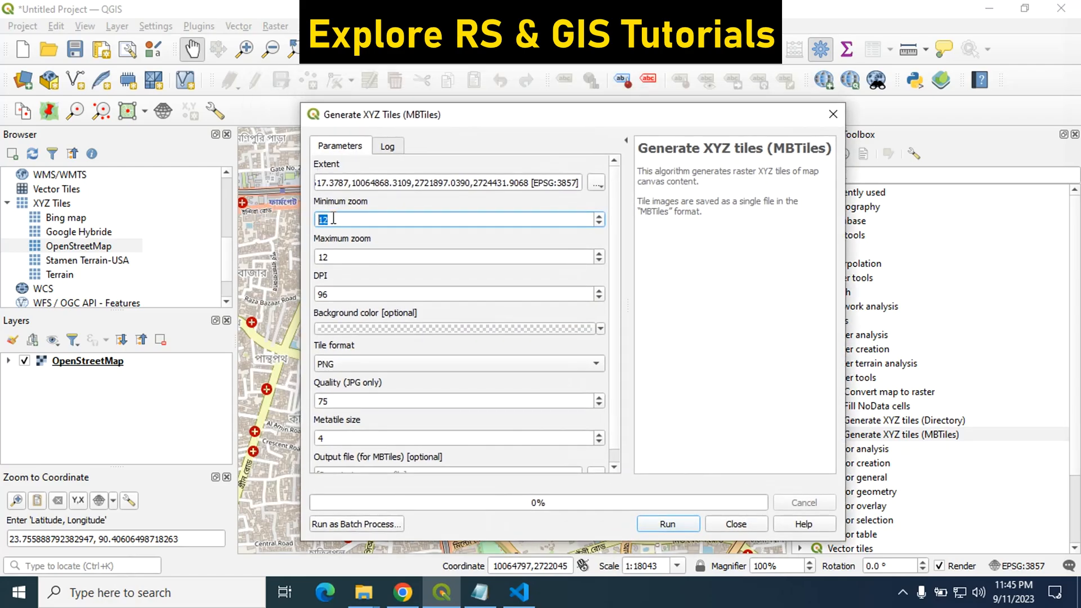
text(177)
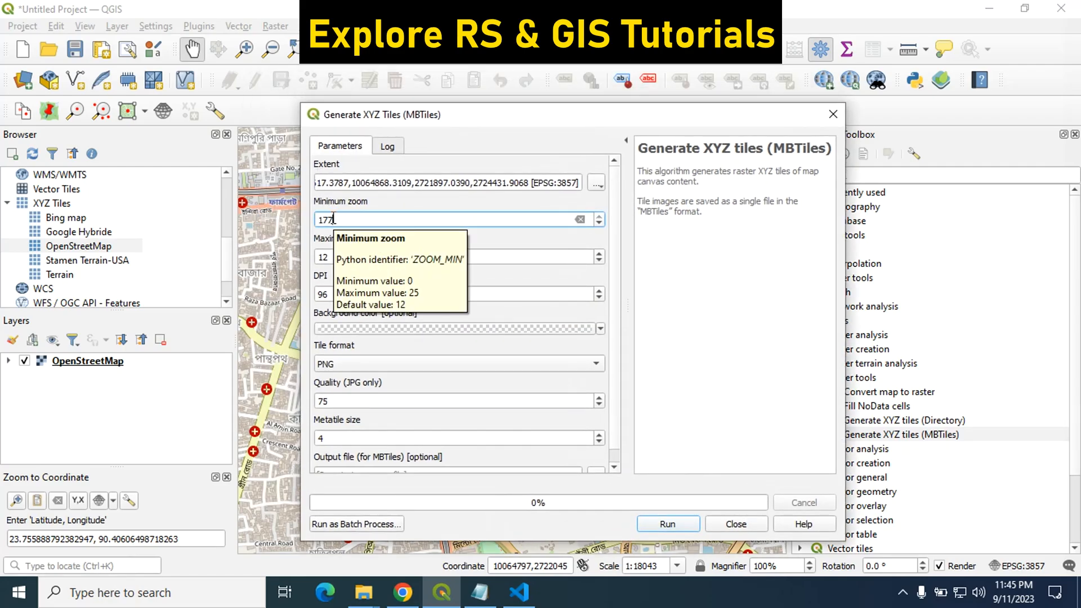
key(Backspace)
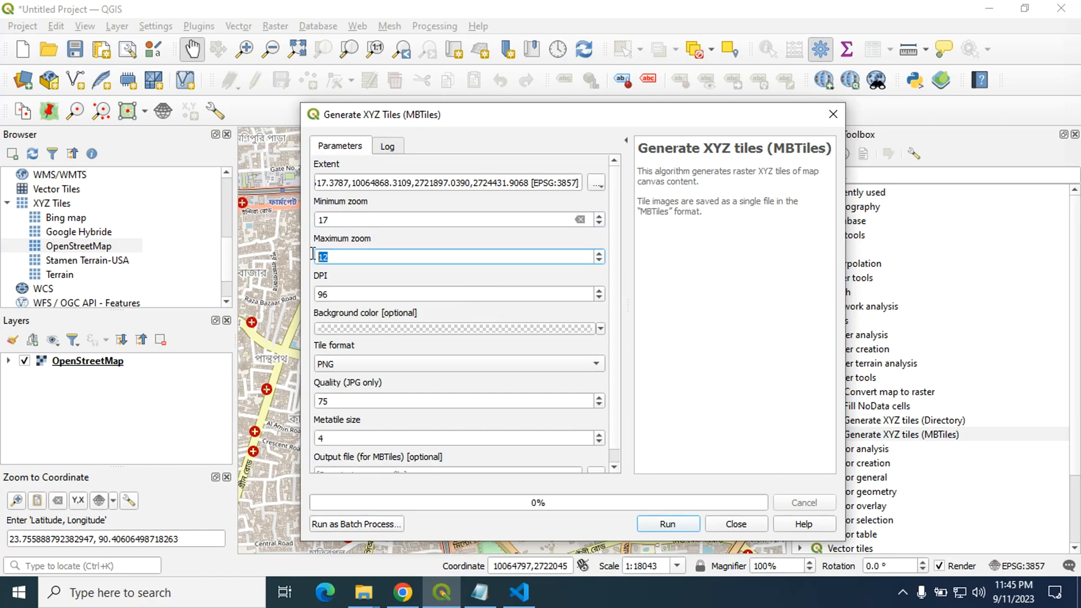
text(18)
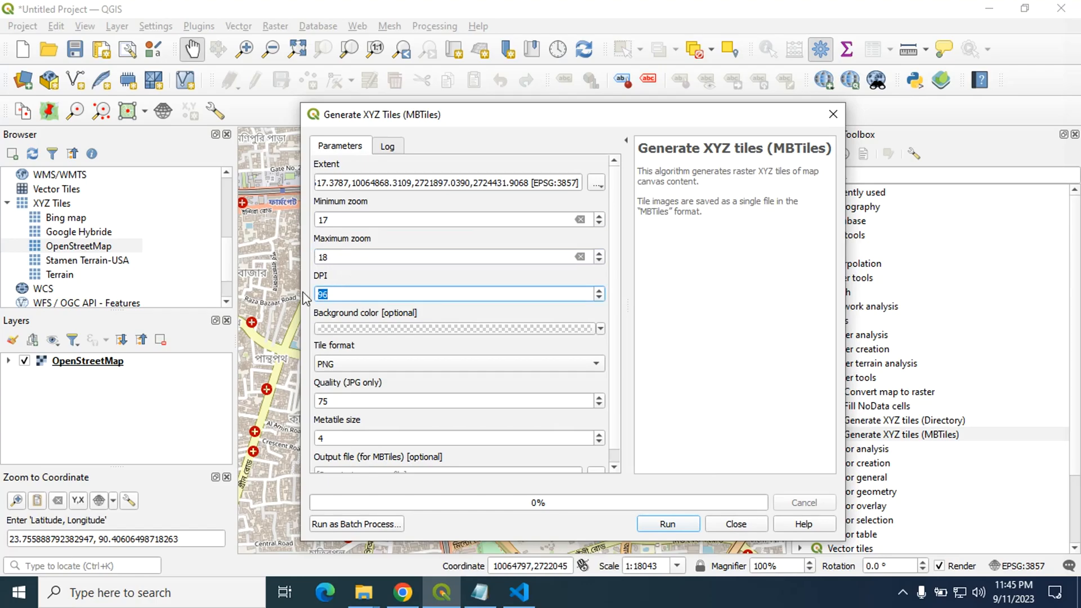
text(300)
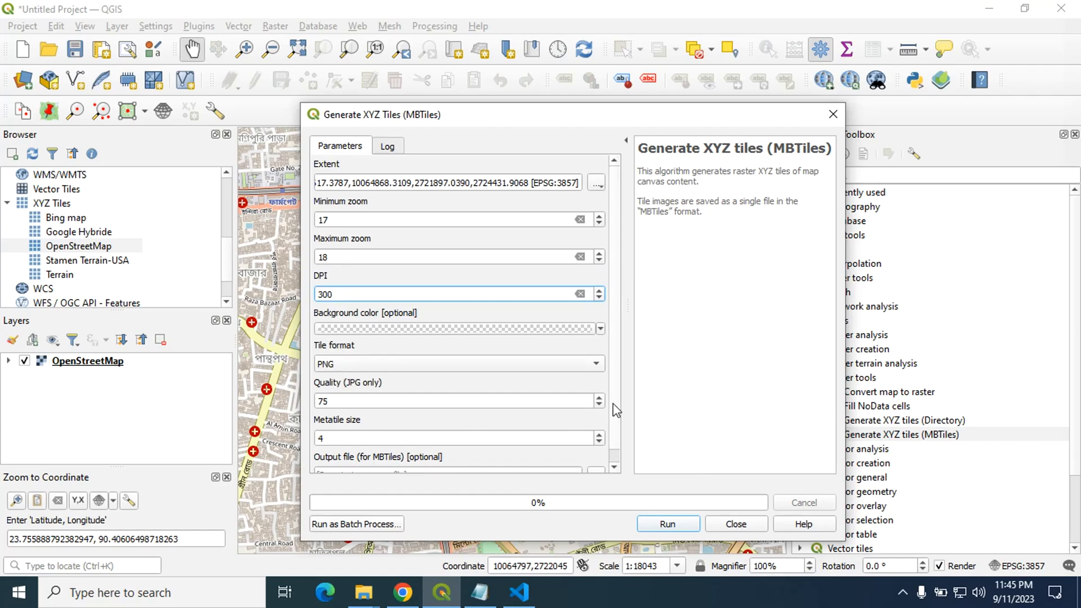
scroll(down, 3)
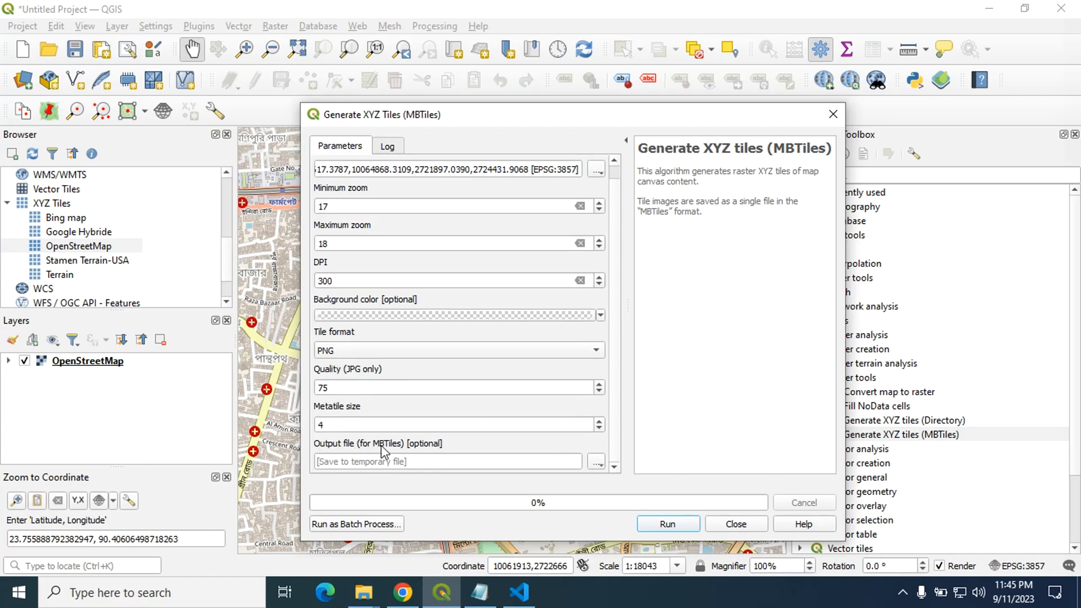
Save the output as aoiN.mbtiles in the Data folder and run the export
click(594, 462)
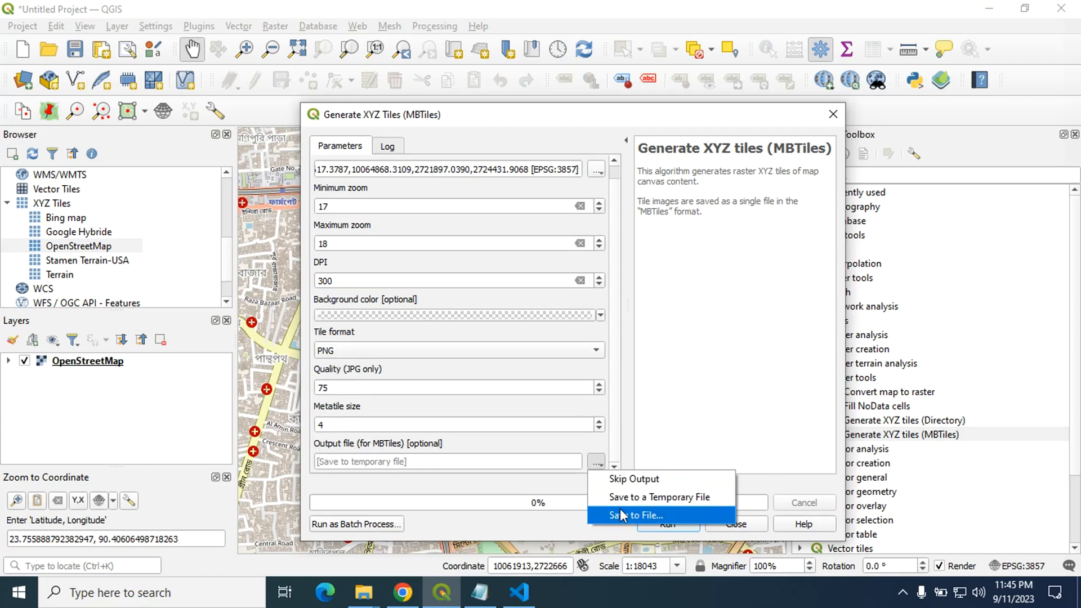
click(635, 514)
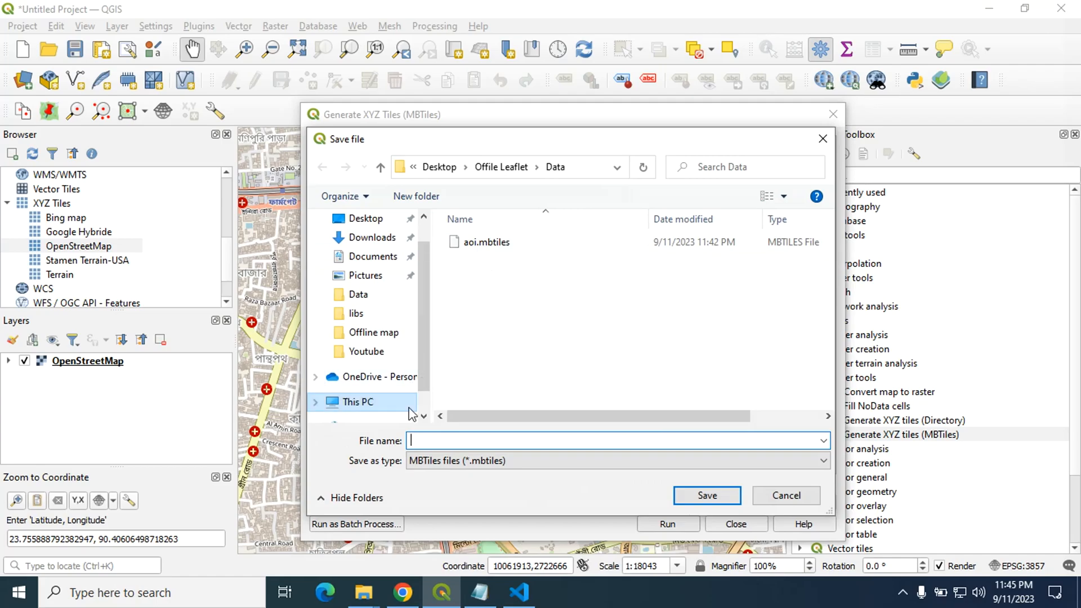
click(485, 242)
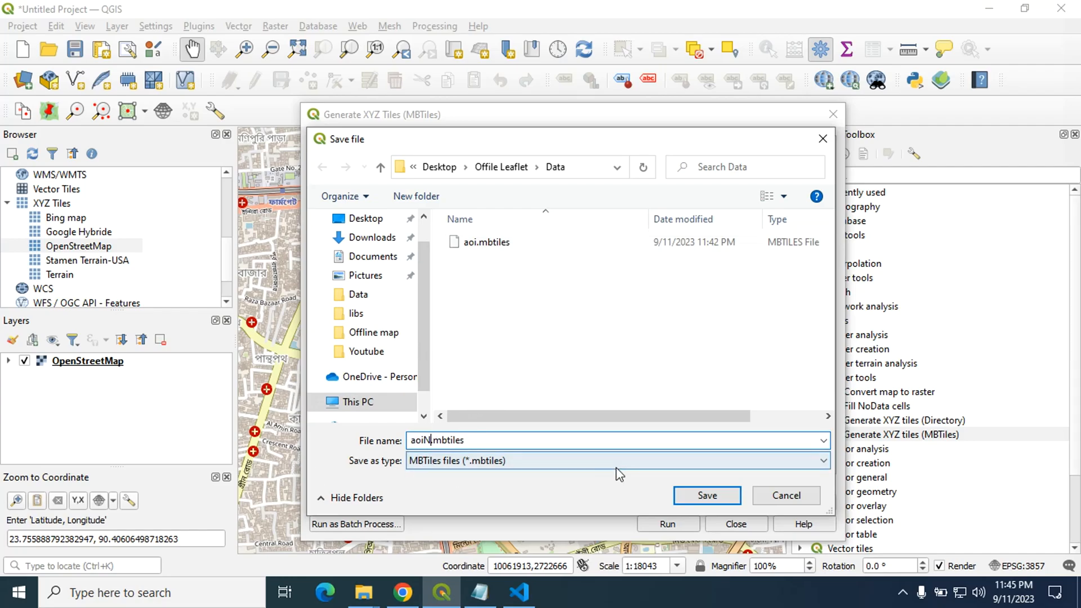
click(706, 495)
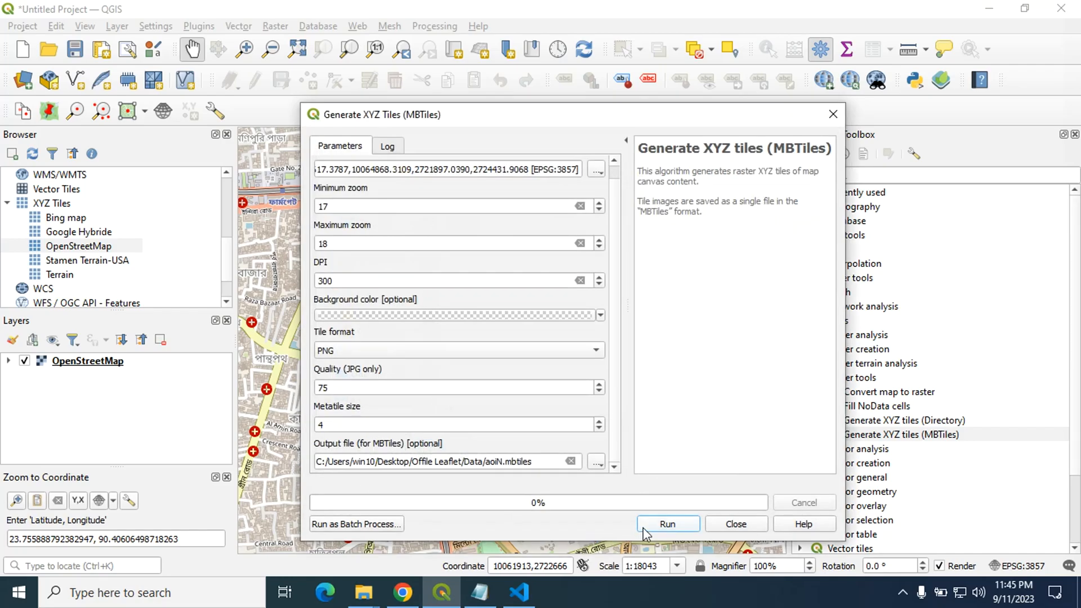
click(665, 523)
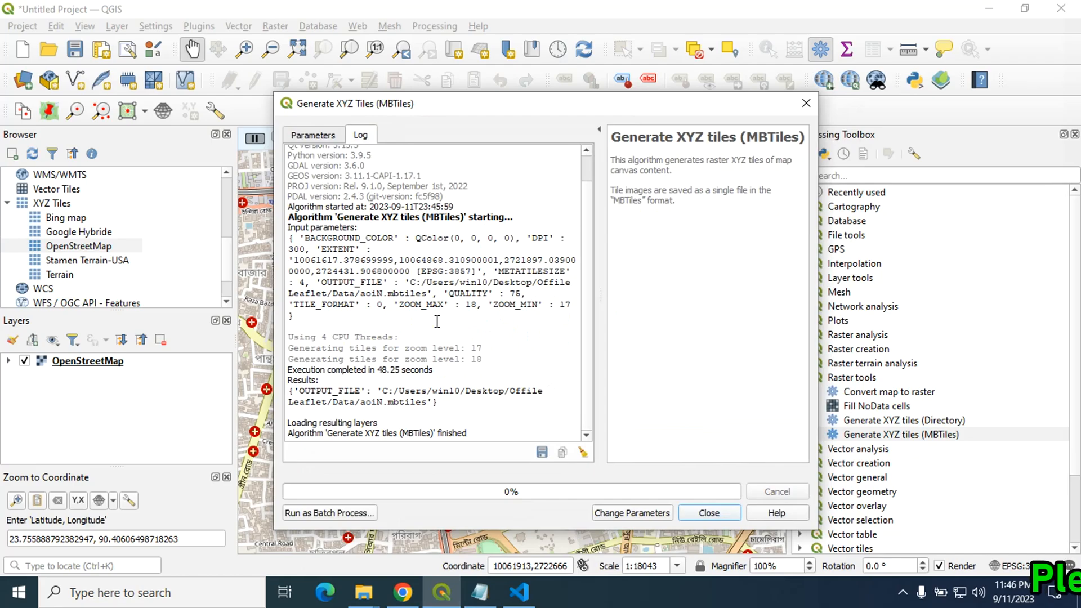